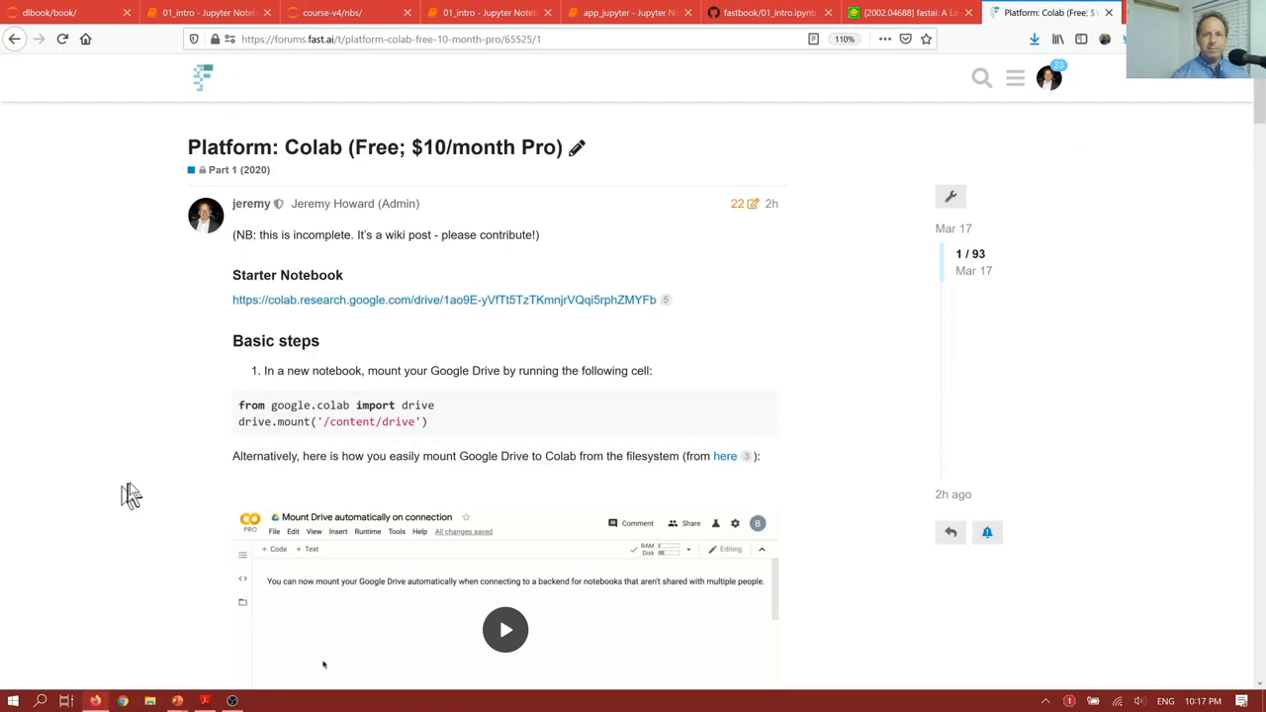
Switch from the forum tab to the Jupyter tab listing the course-v4 folder
{"action": "left_click", "coordinate": [336, 12]}
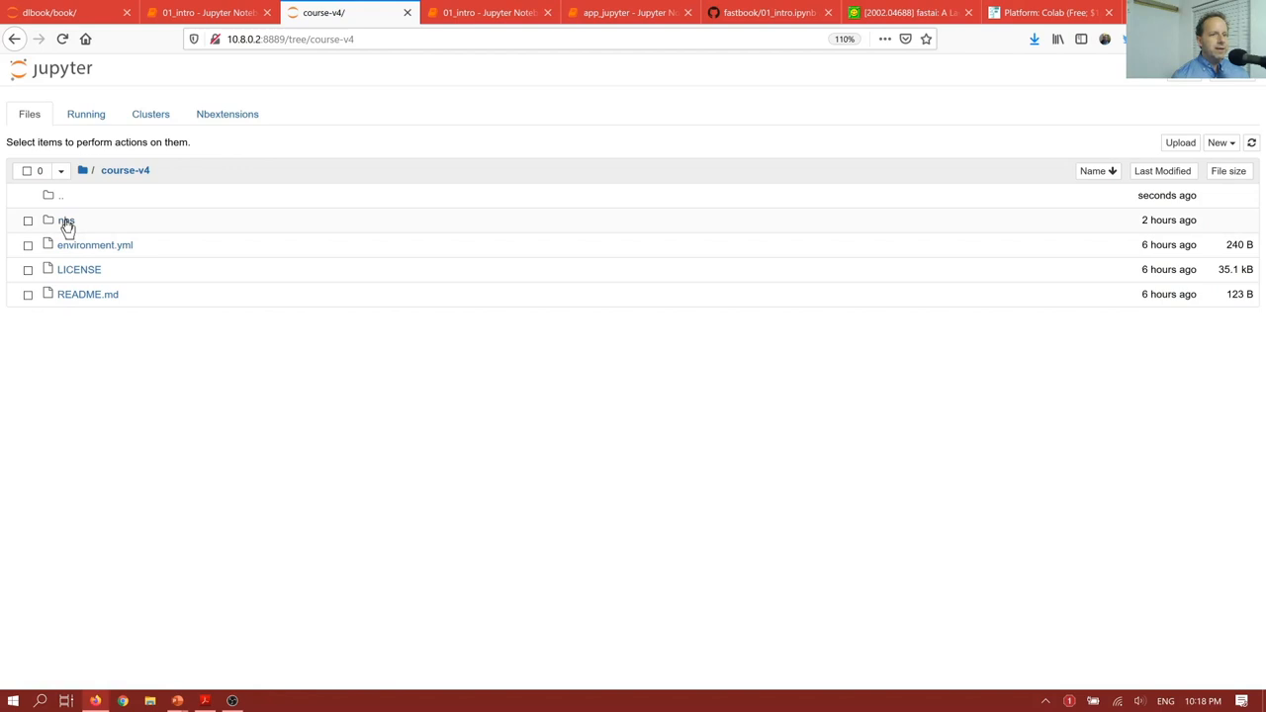
Enter the nbs folder and scroll through its chapter notebooks, including 01_intro-Copy1.ipynb
{"action": "left_click", "coordinate": [67, 219]}
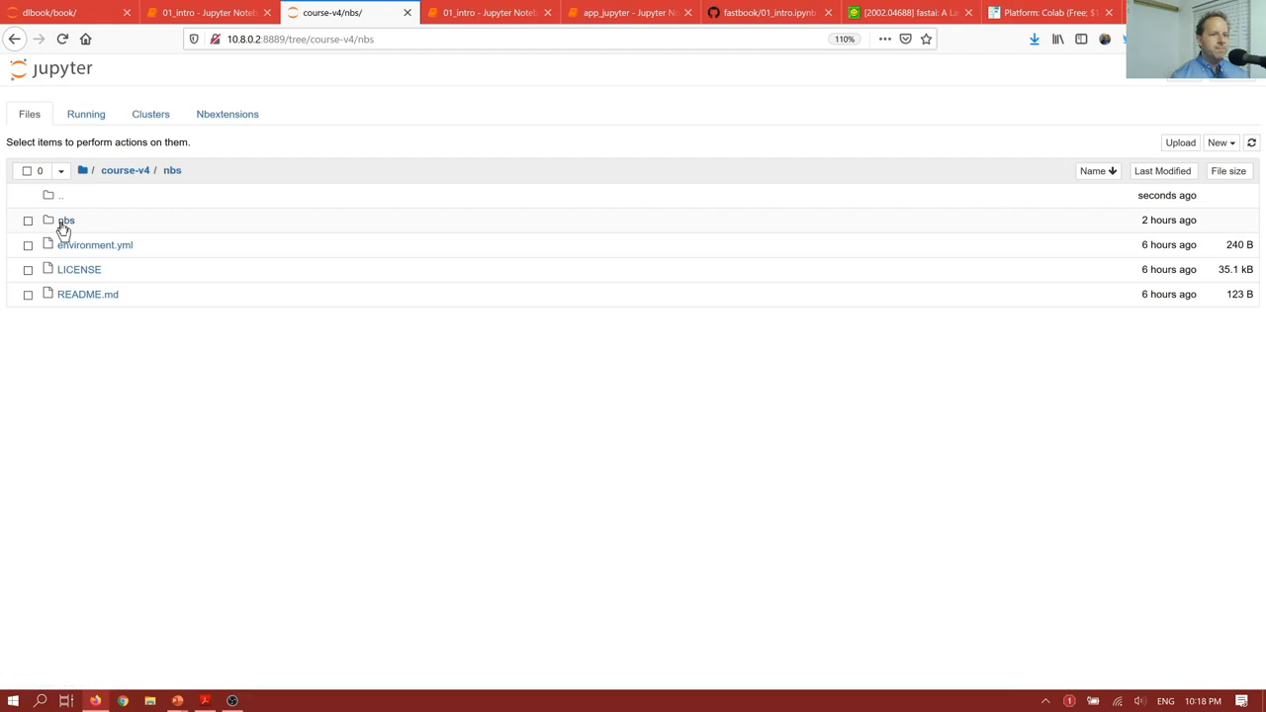
{"action": "left_click", "coordinate": [65, 220]}
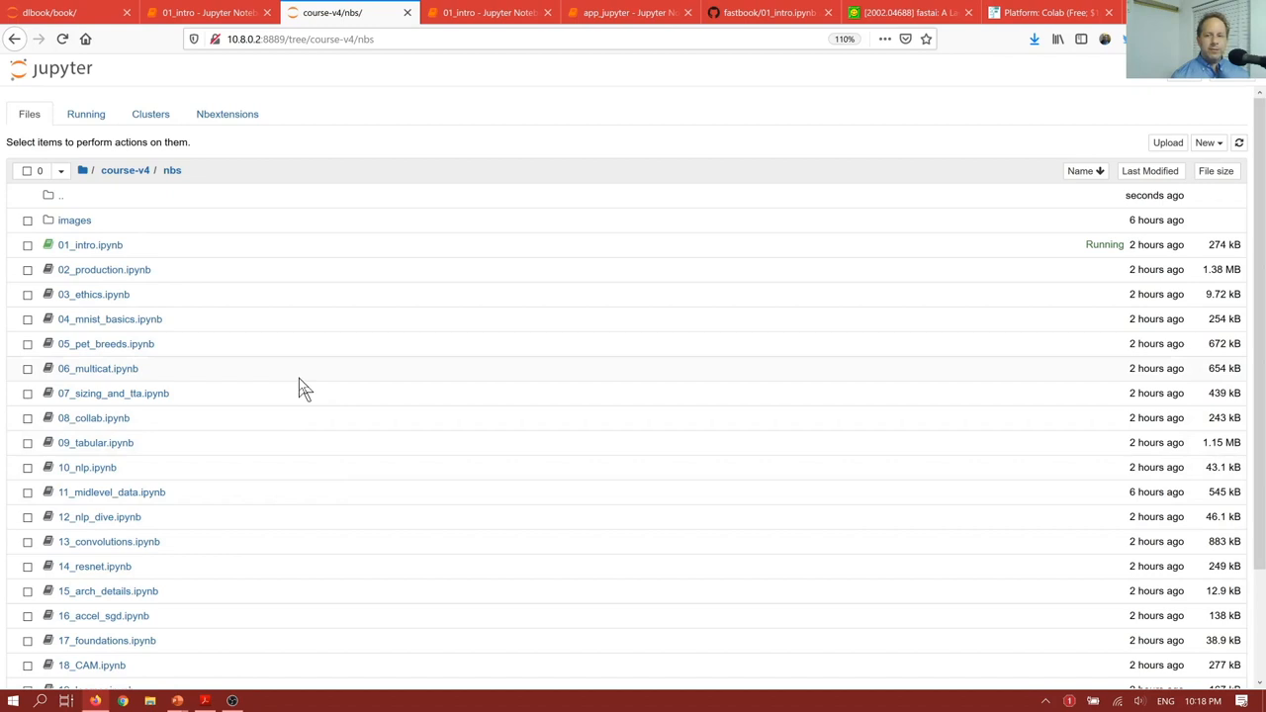
{"action": "scroll", "scroll_direction": "down", "scroll_amount": 3}
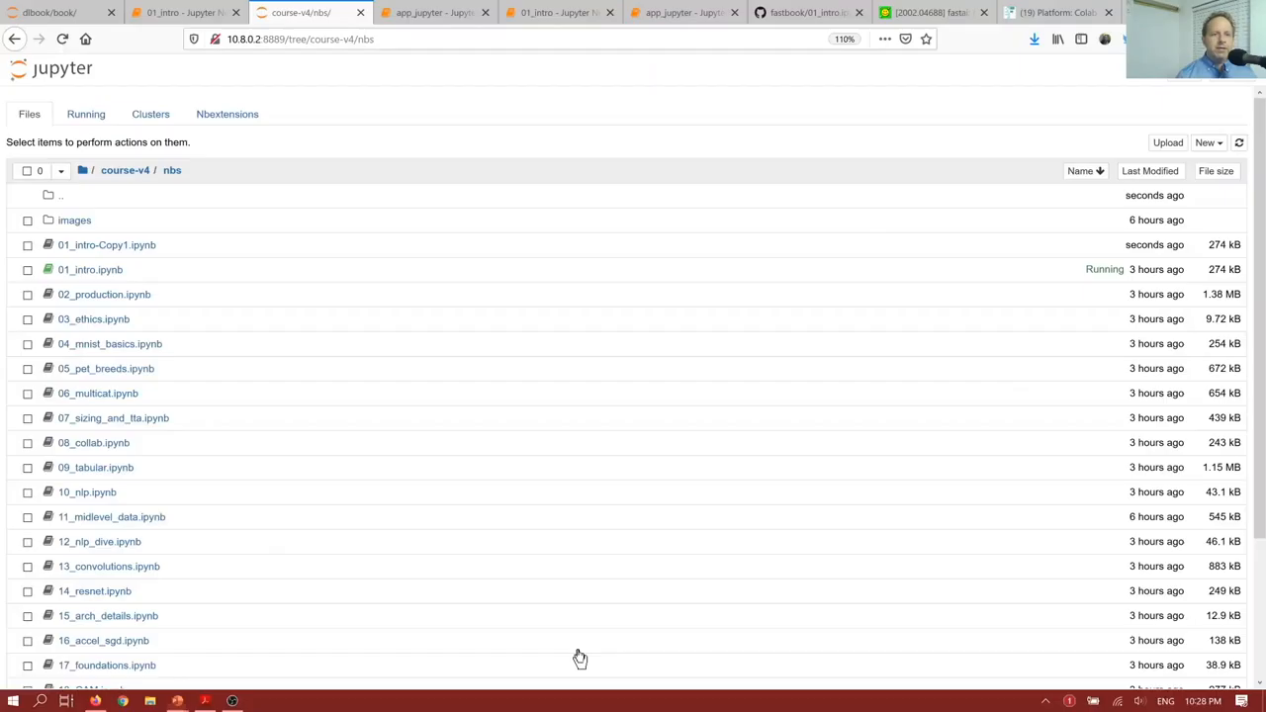
{"action": "mouse_move", "coordinate": [544, 89]}
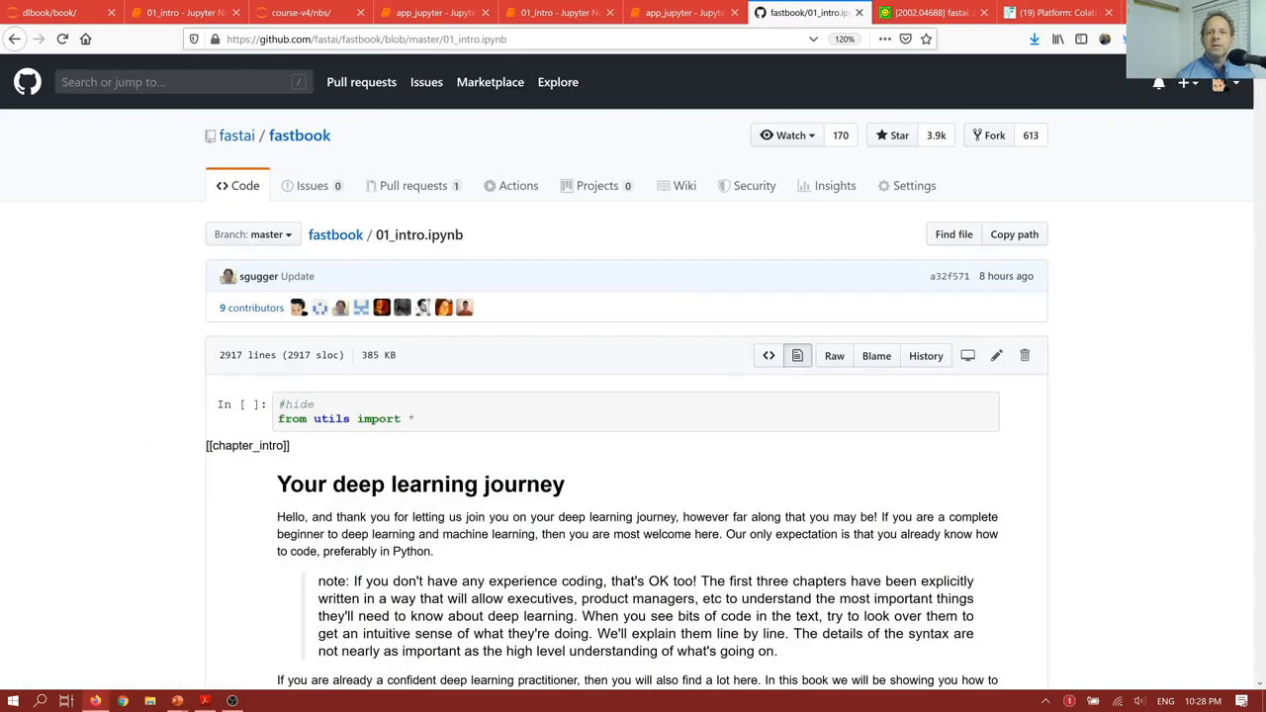
Scroll the GitHub 01_intro page before returning to the Jupyter notebook
{"action": "scroll", "scroll_direction": "down", "scroll_amount": 3}
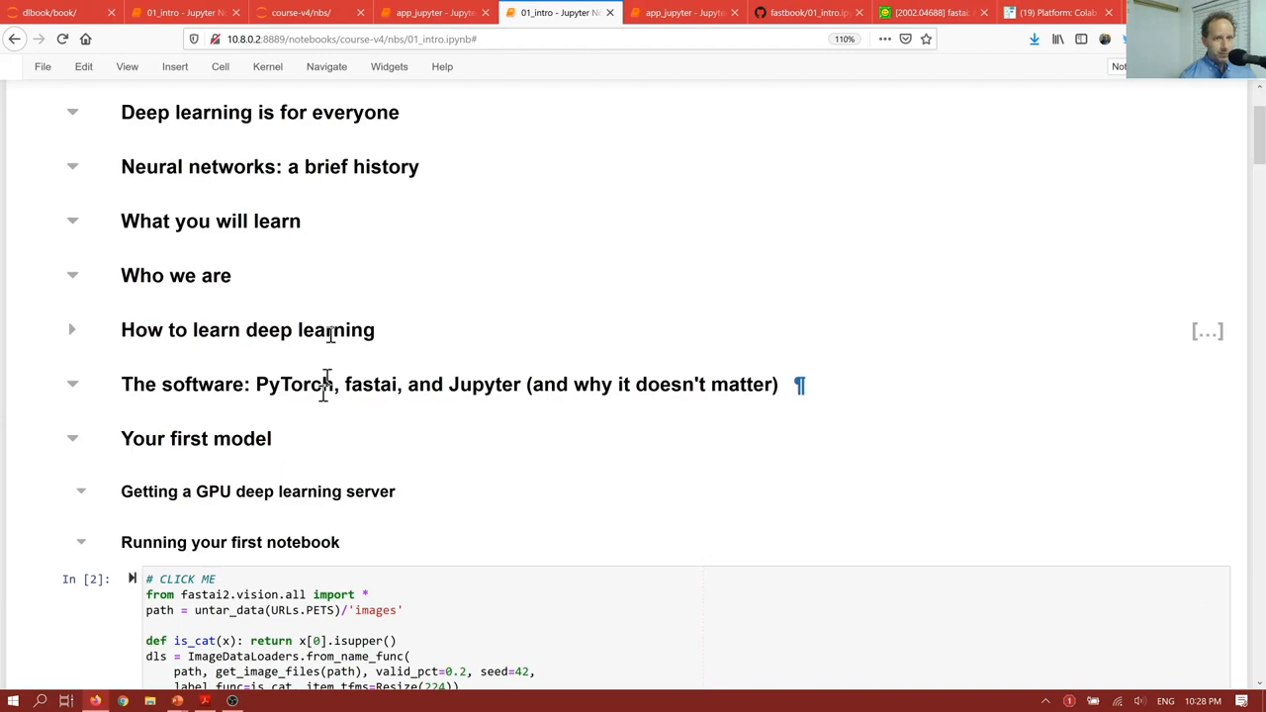
{"action": "scroll", "scroll_direction": "down", "scroll_amount": 3}
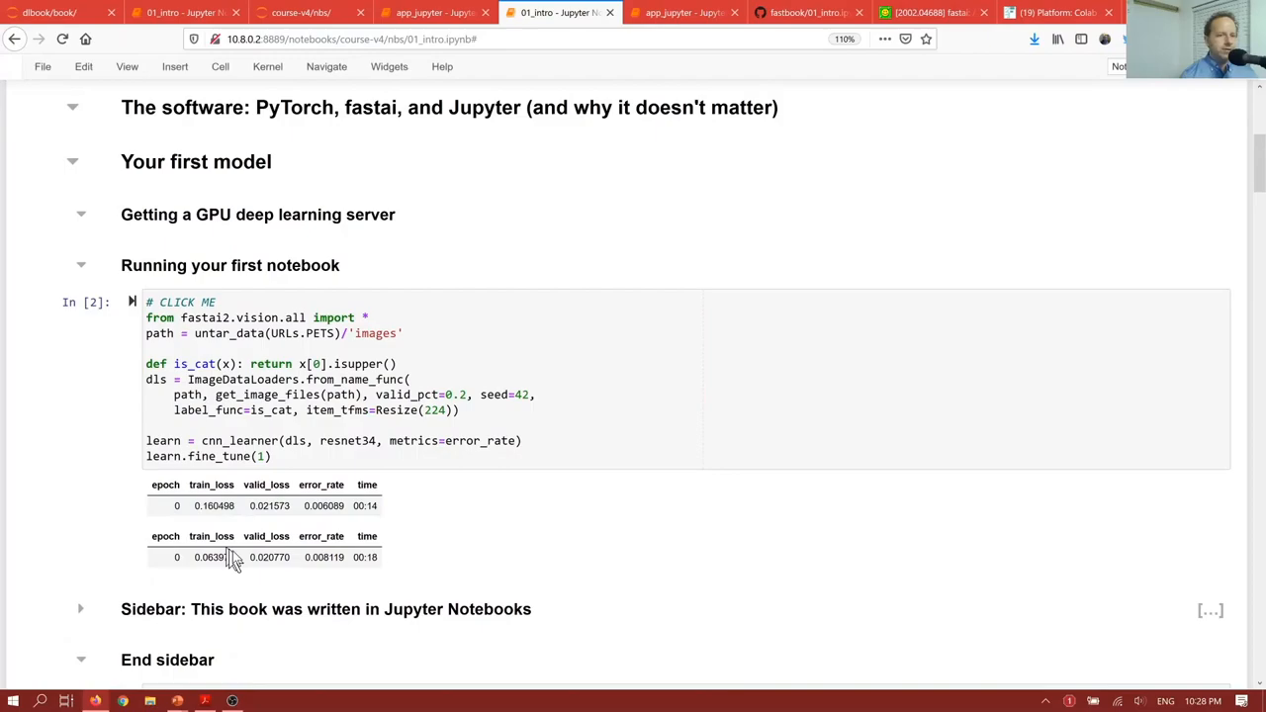
{"action": "scroll", "scroll_direction": "down", "scroll_amount": 3}
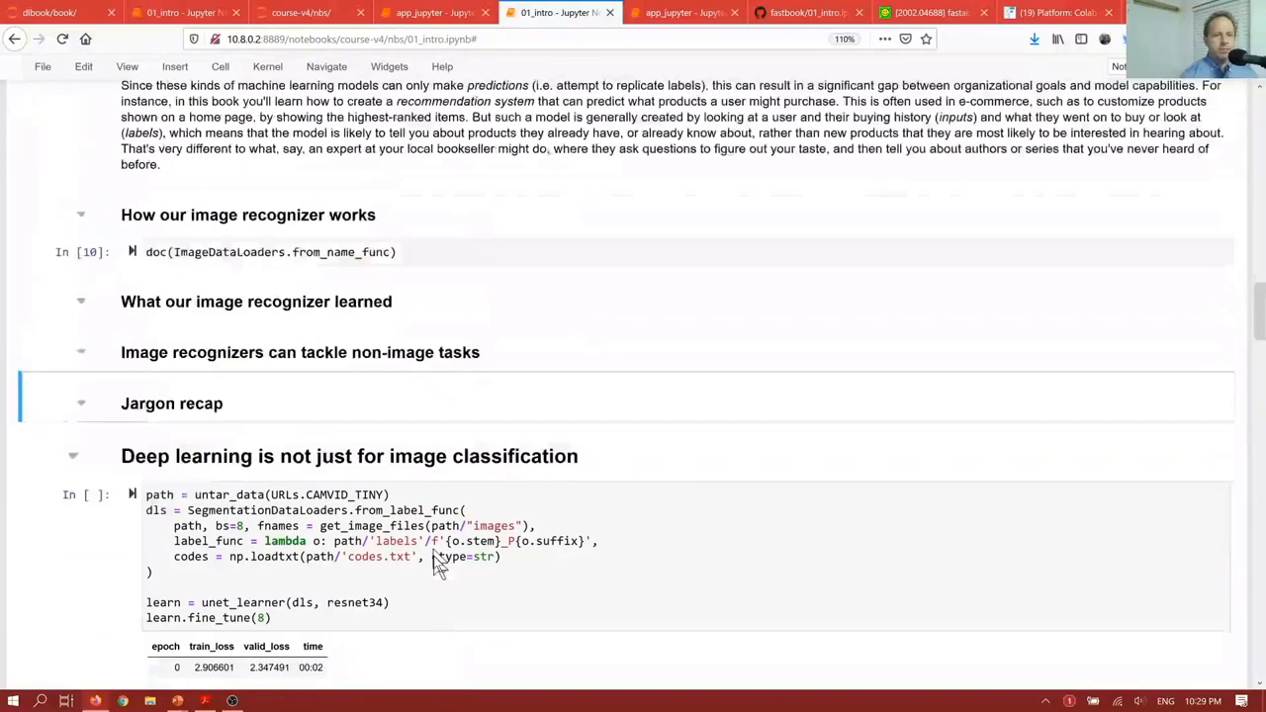
{"action": "scroll", "scroll_direction": "down", "scroll_amount": 3}
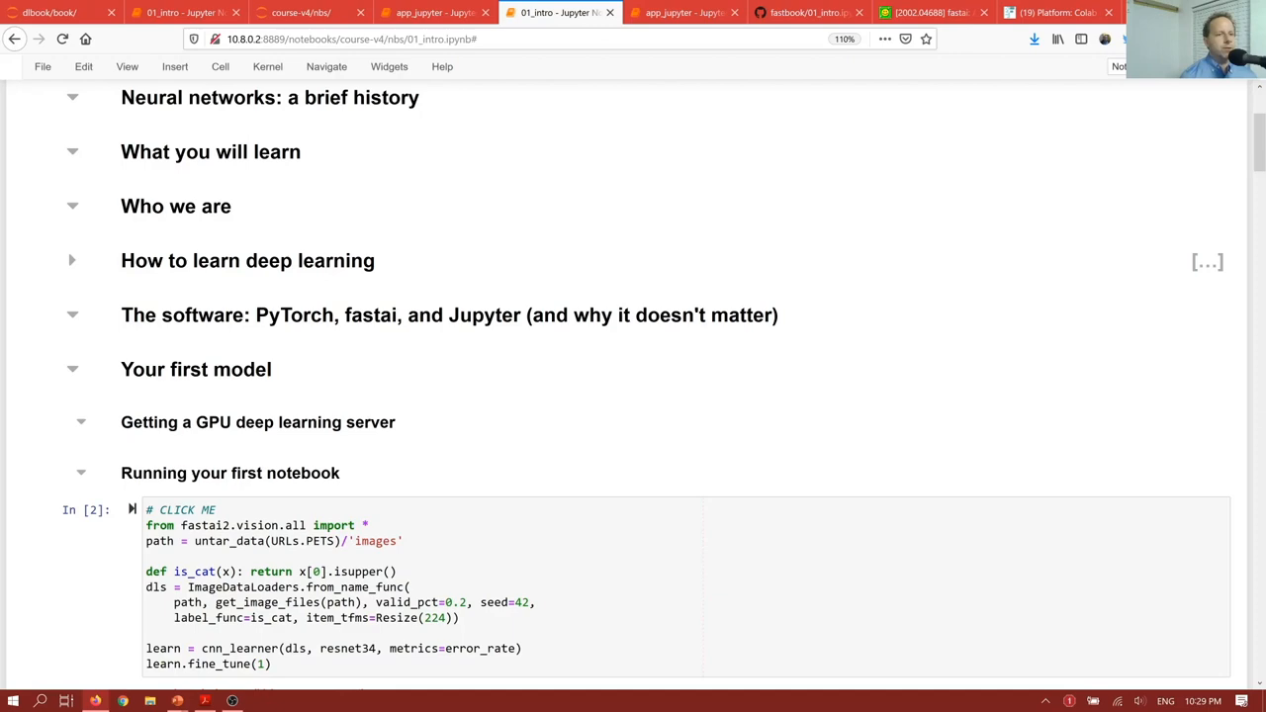
Scroll through 01_intro down to the end-of-chapter Questionnaire section
{"action": "scroll", "scroll_direction": "down", "scroll_amount": 3}
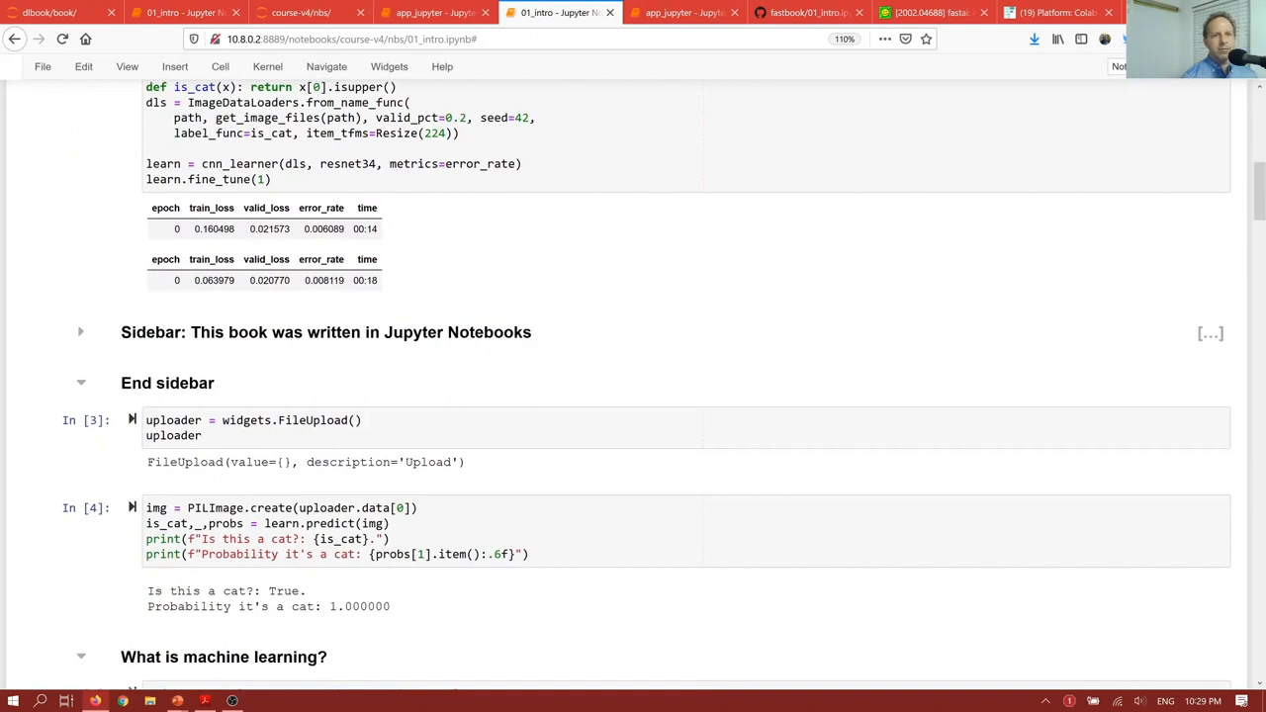
{"action": "scroll", "scroll_direction": "up", "scroll_amount": 3}
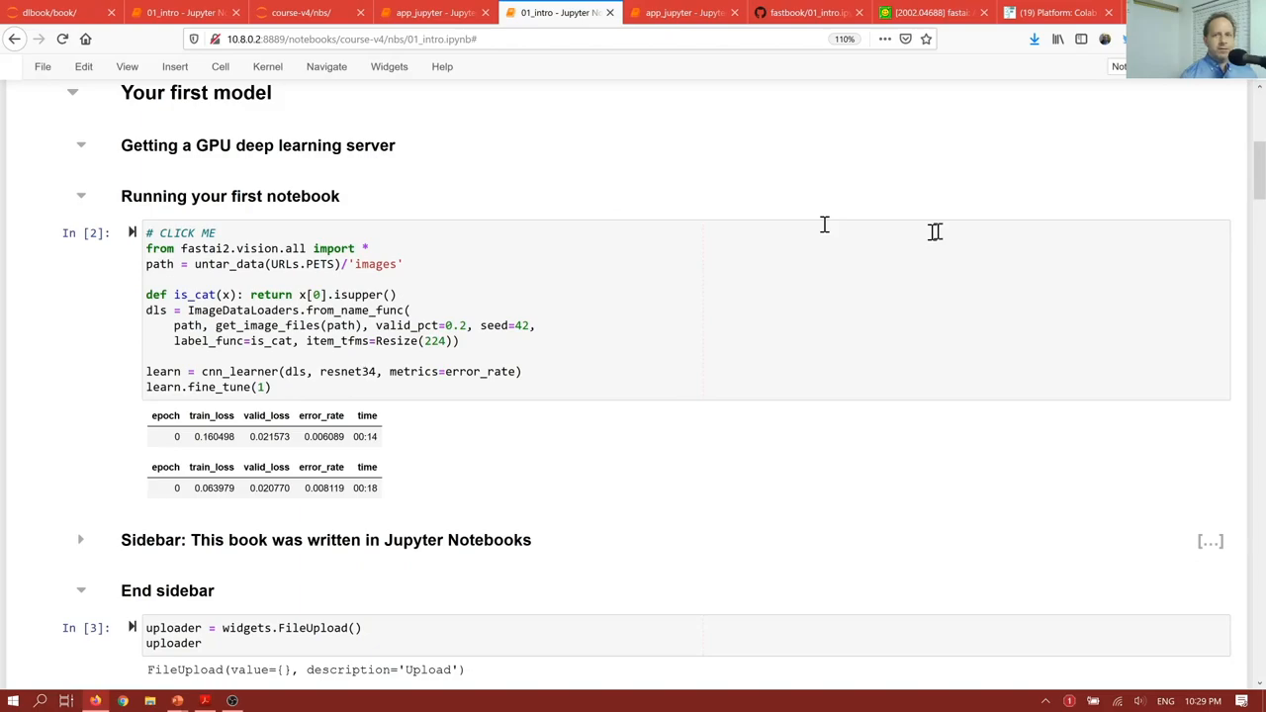
{"action": "scroll", "scroll_direction": "down", "scroll_amount": 3}
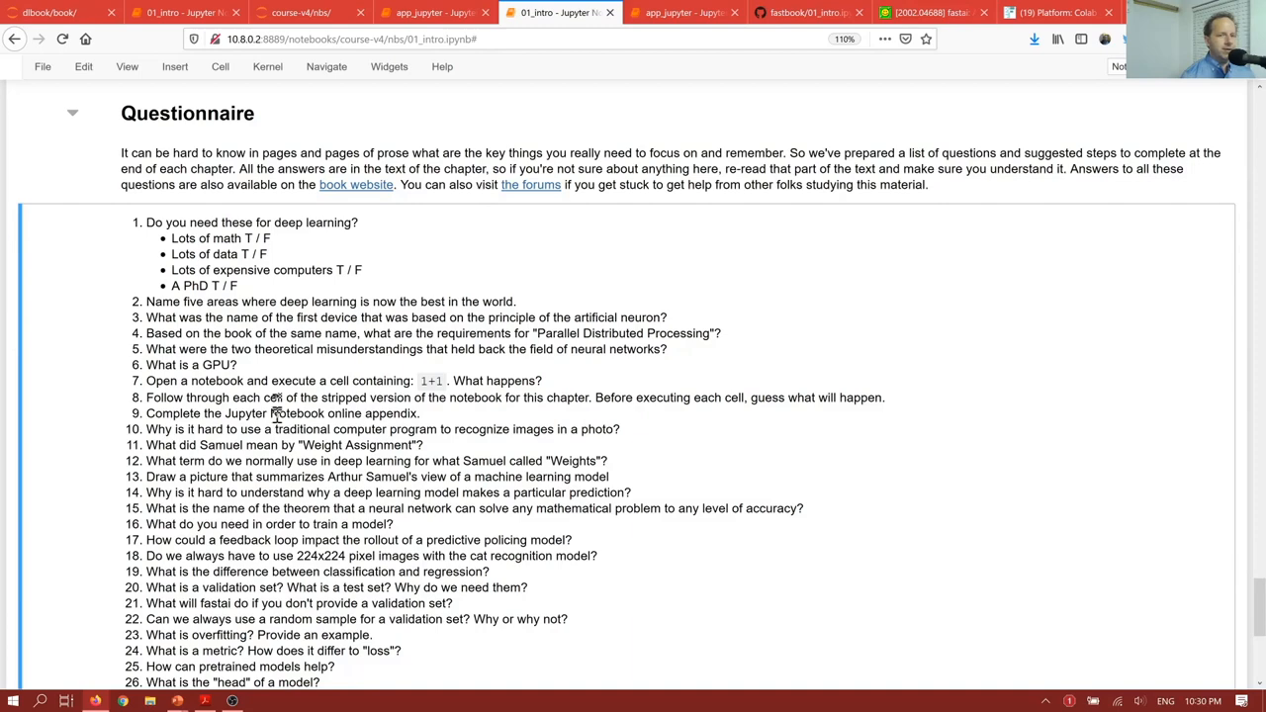
Scroll back to the top of 01_intro showing the utils import cell
{"action": "scroll", "scroll_direction": "down", "scroll_amount": 3}
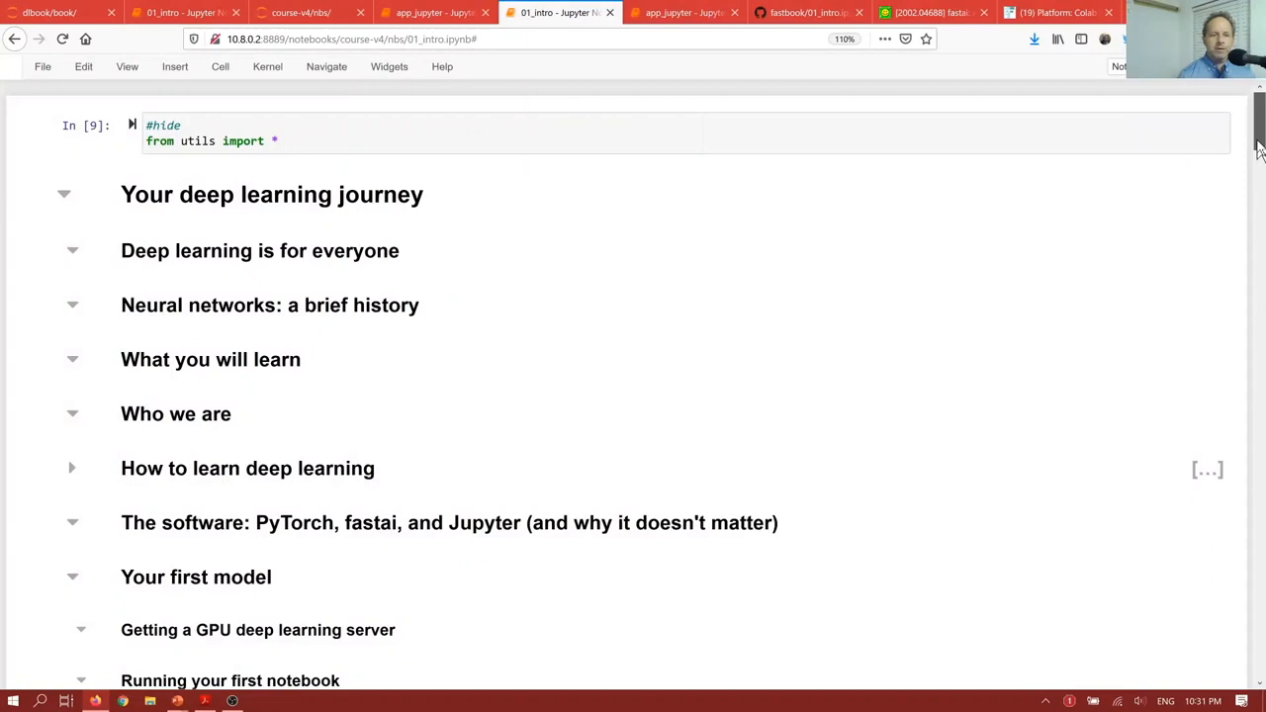
Select the first code cell before moving to the 'Running your first notebook' slide
{"action": "scroll", "scroll_direction": "down", "scroll_amount": 3}
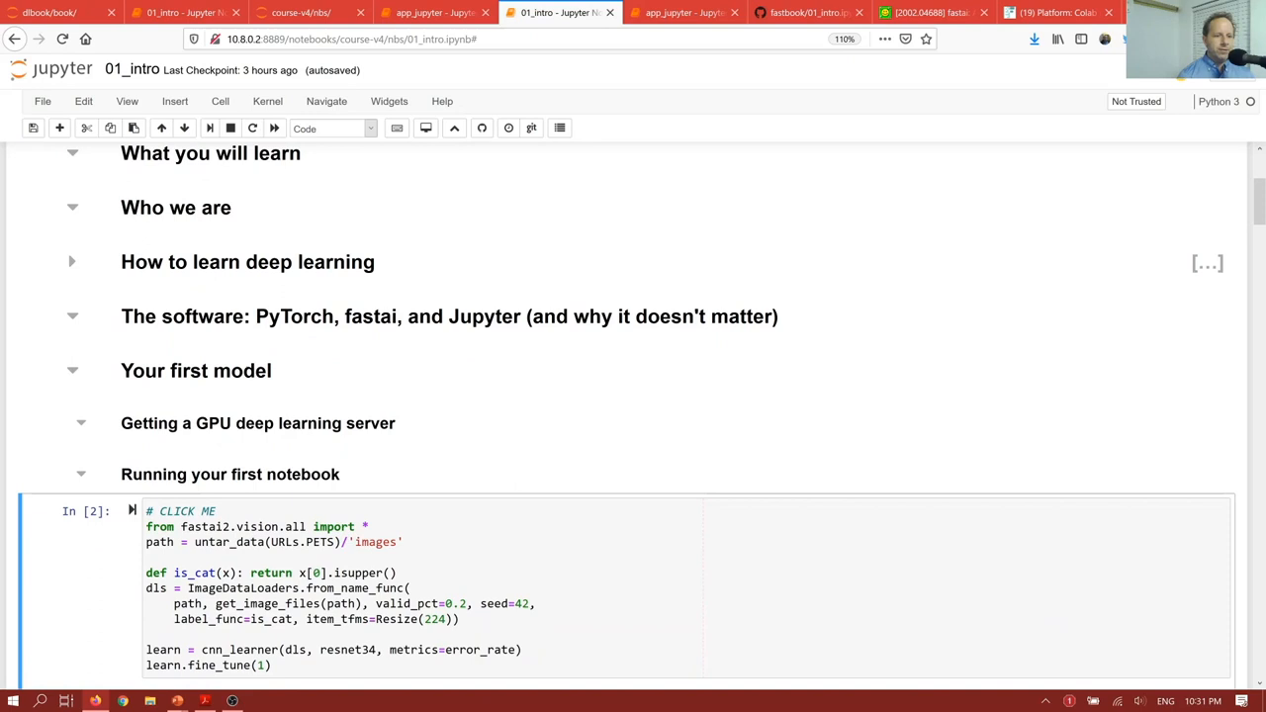
{"action": "left_click", "coordinate": [210, 127]}
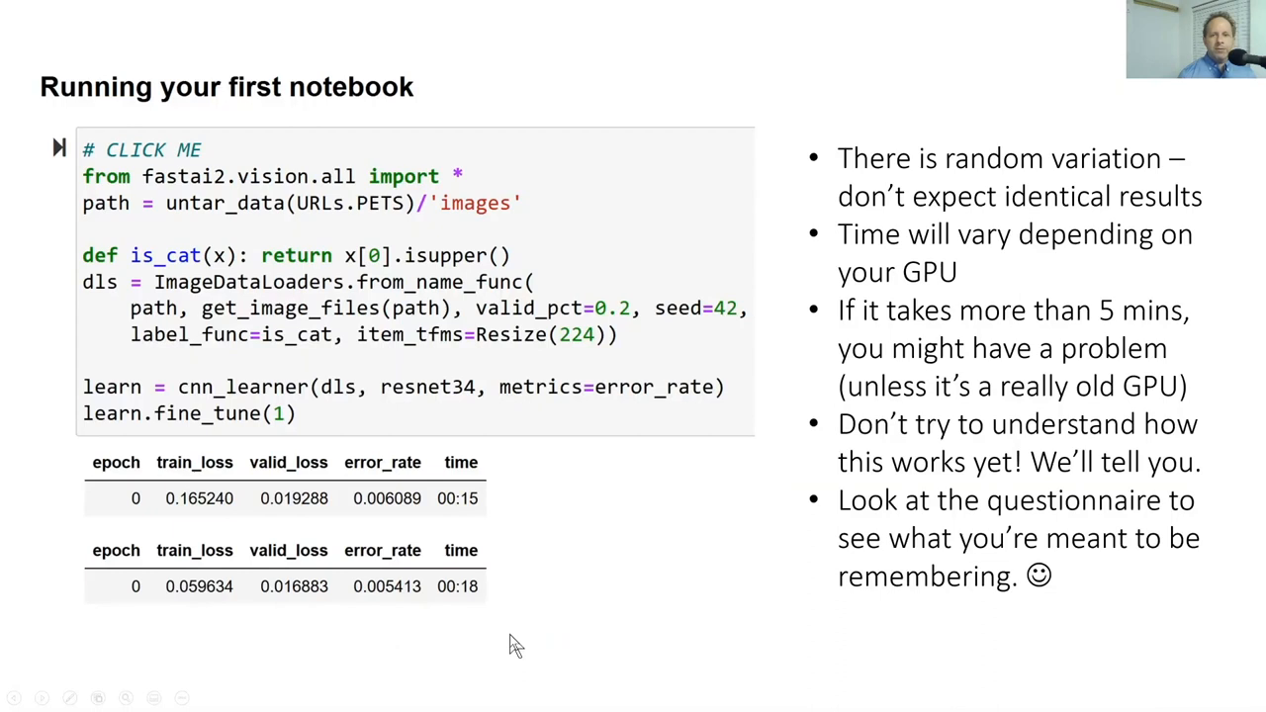
{"action": "mouse_move", "coordinate": [629, 400]}
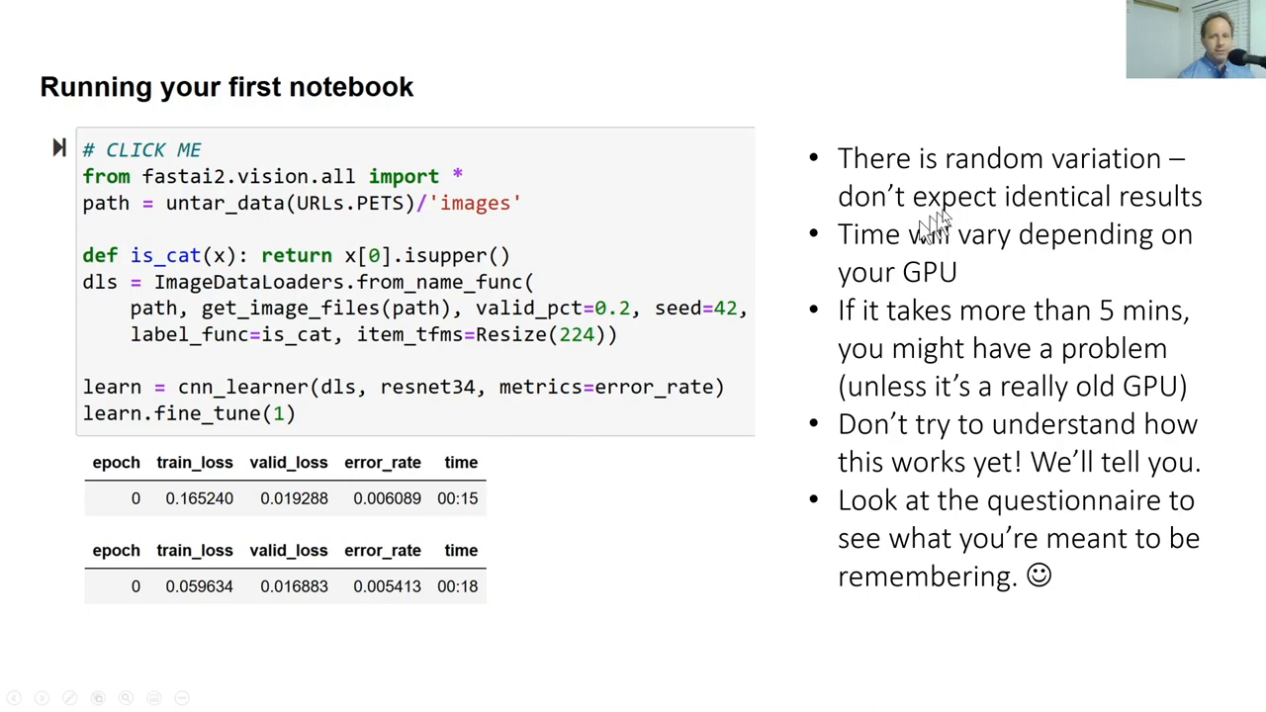
{"action": "mouse_move", "coordinate": [495, 577]}
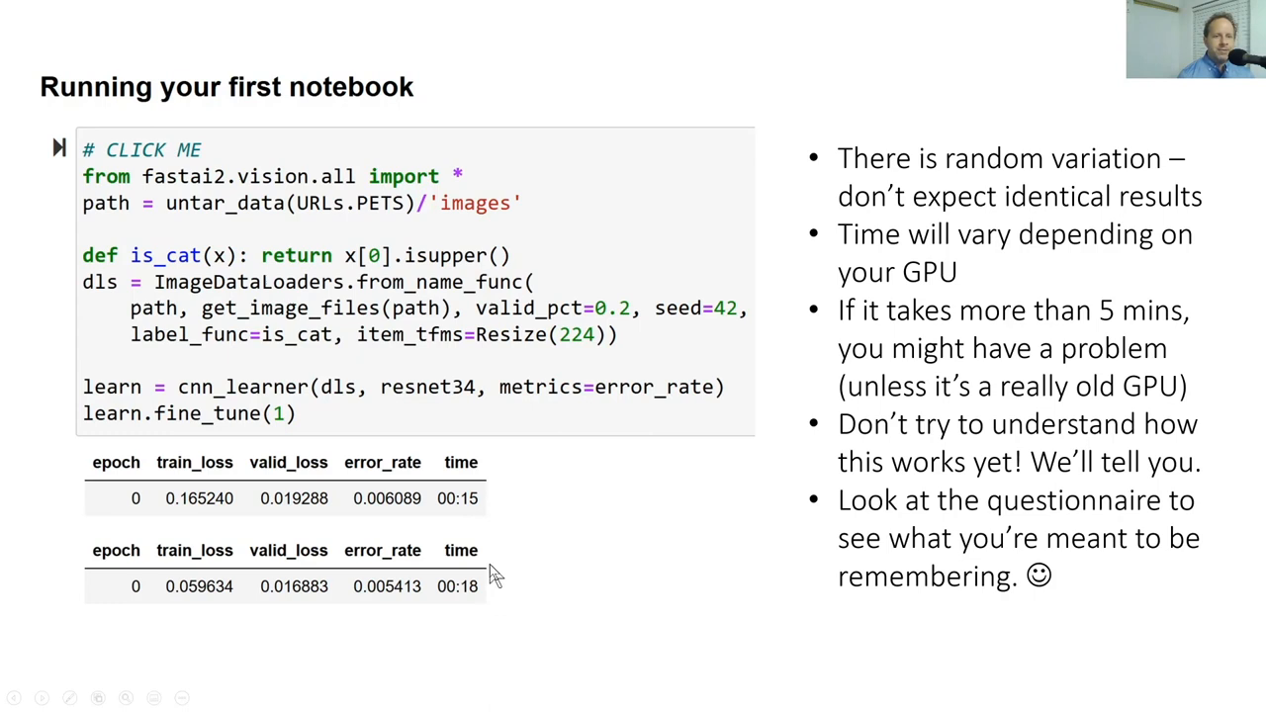
{"action": "mouse_move", "coordinate": [1076, 384]}
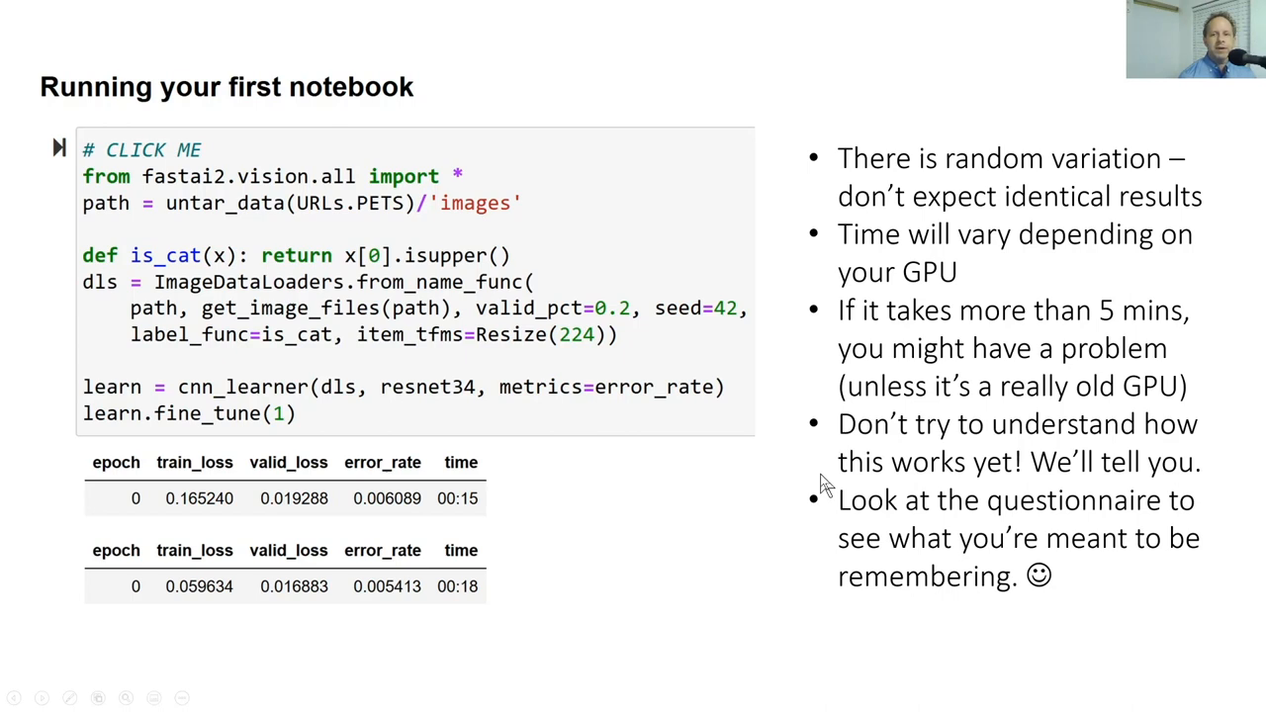
{"action": "mouse_move", "coordinate": [732, 399]}
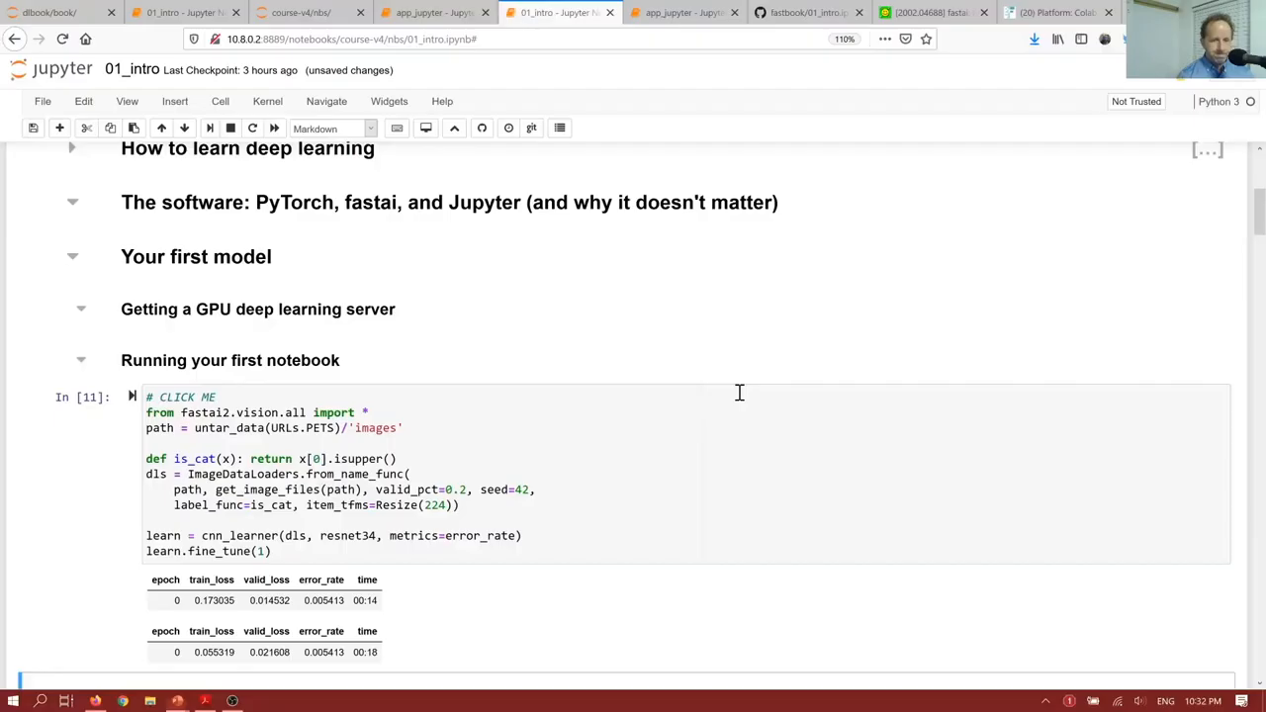
{"action": "mouse_move", "coordinate": [423, 604]}
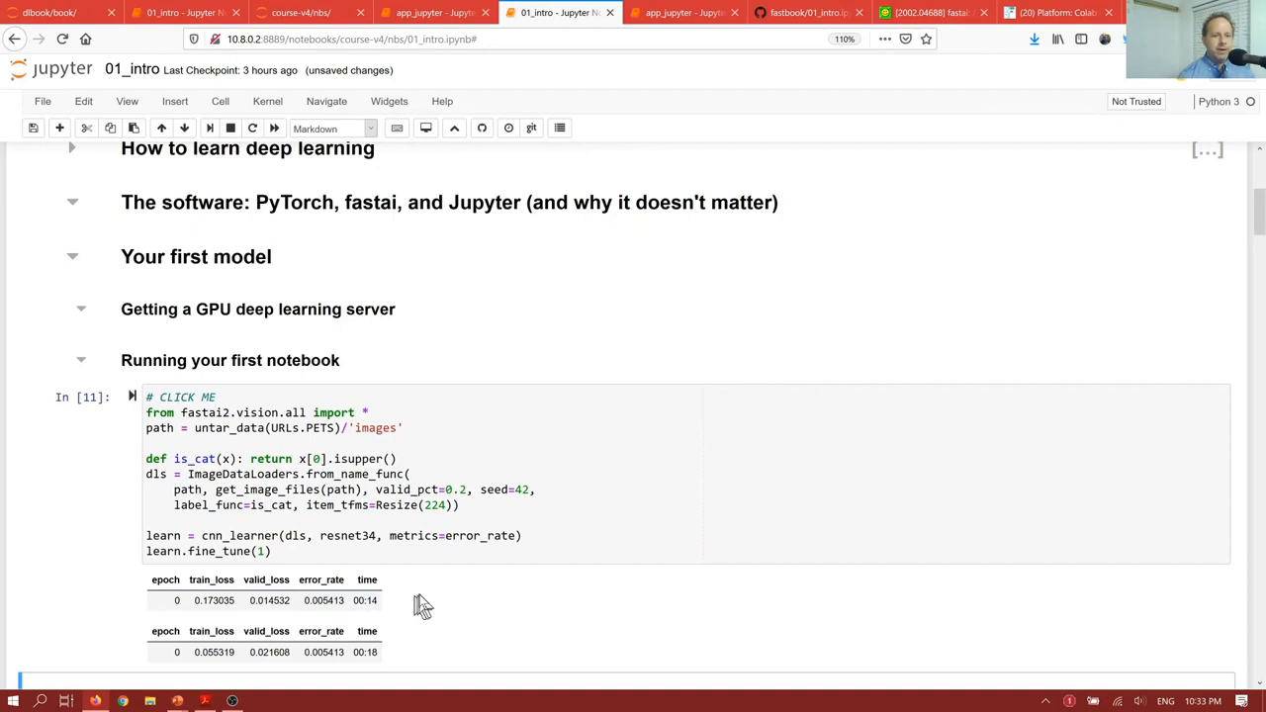
Scroll to the cat-classifier training cell and its two epoch results tables
{"action": "scroll", "scroll_direction": "down", "scroll_amount": 3}
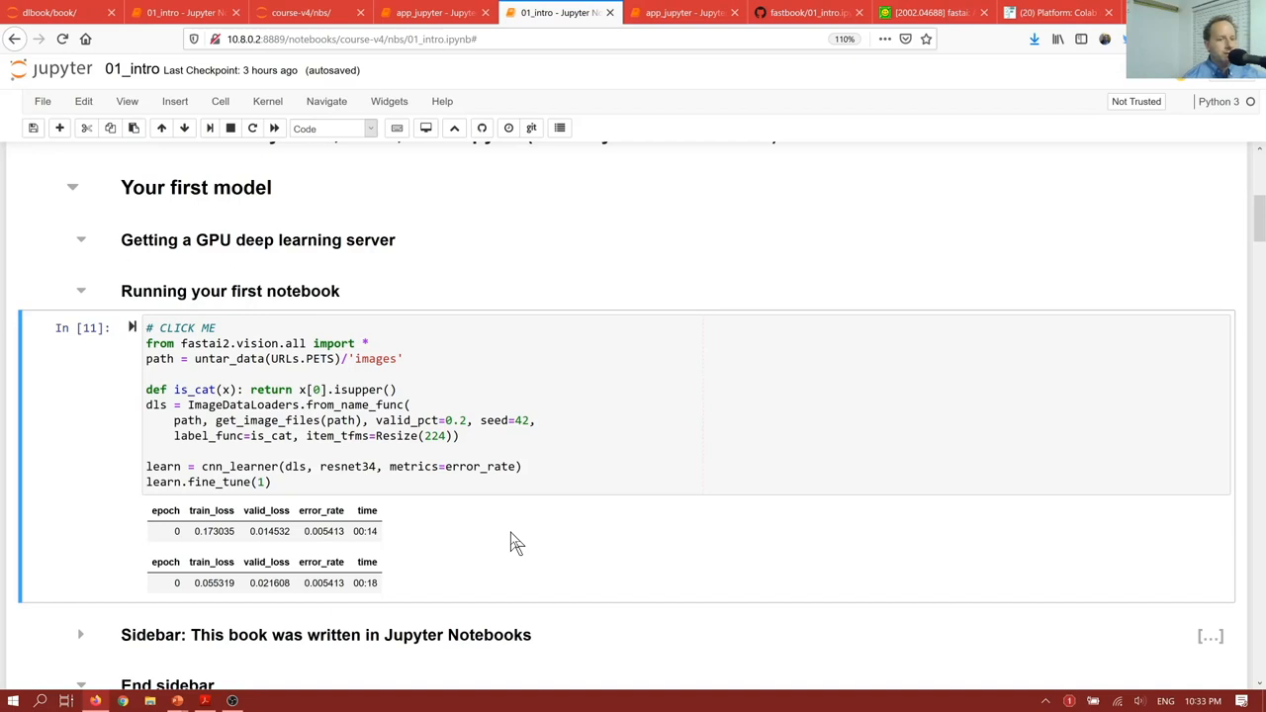
{"action": "mouse_move", "coordinate": [352, 577]}
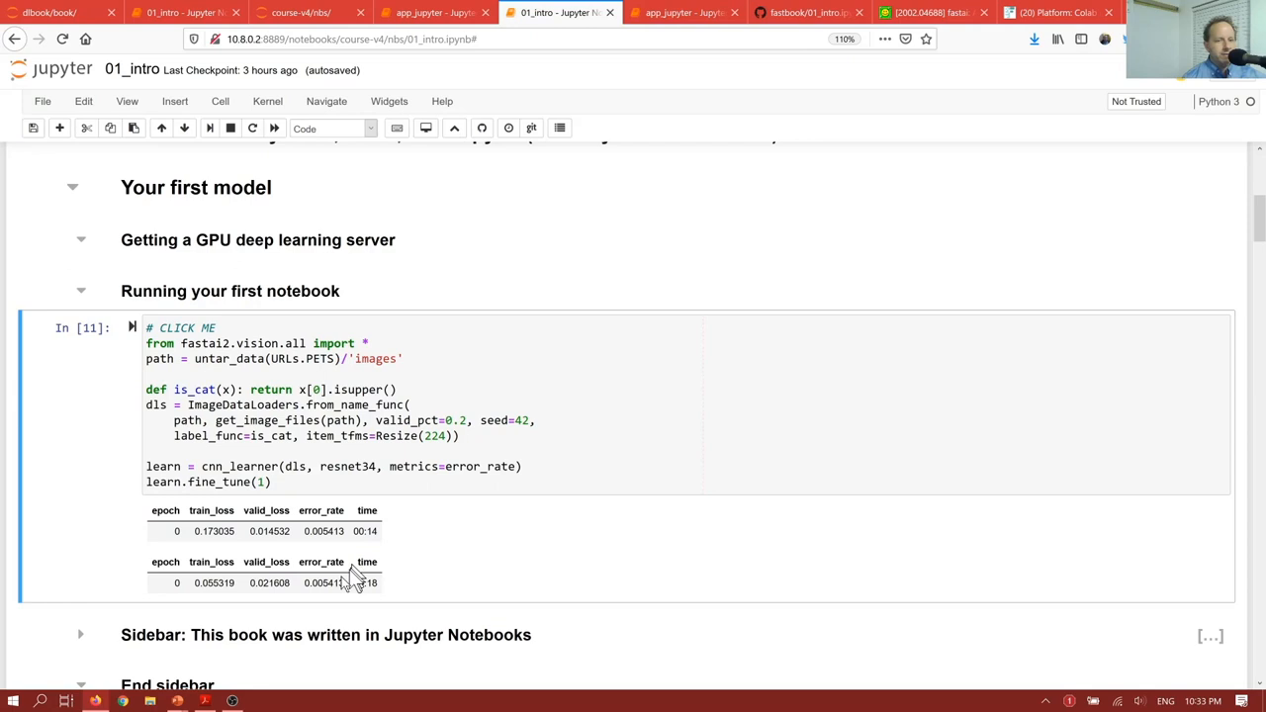
{"action": "mouse_move", "coordinate": [332, 606]}
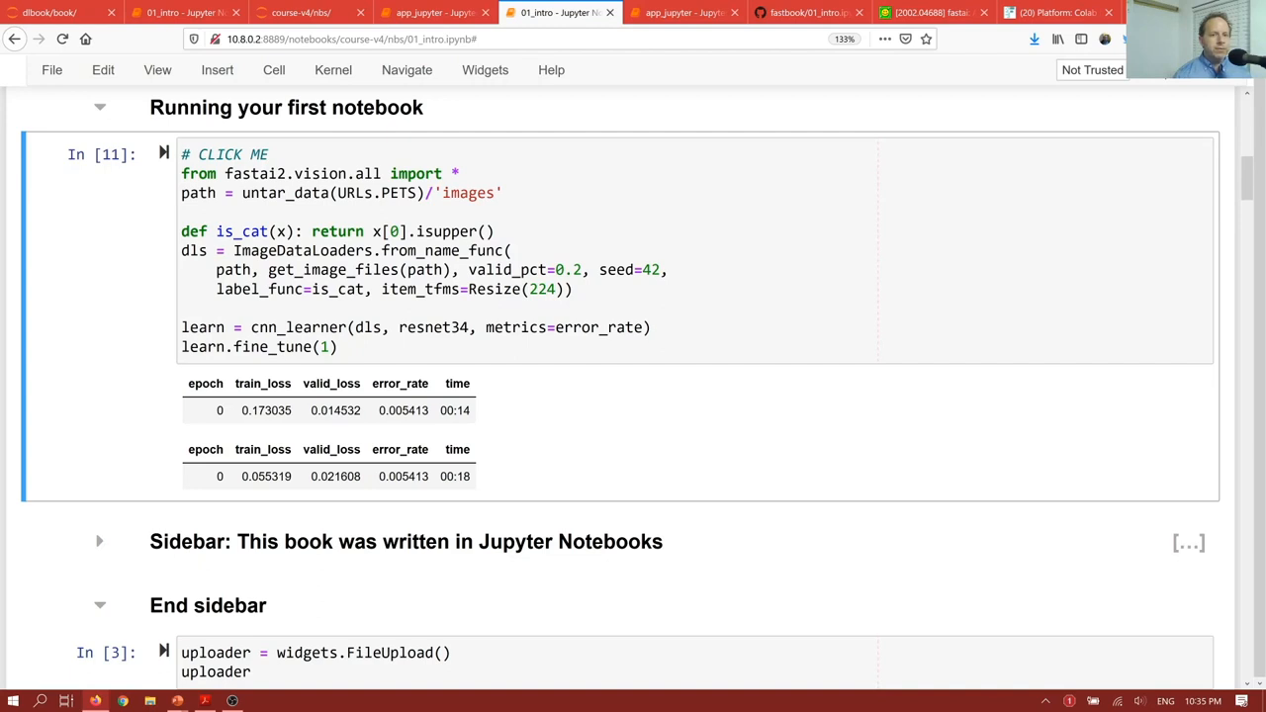
Scroll past the sidebar to the FileUpload widget cell and the predict cell
{"action": "scroll", "scroll_direction": "down", "scroll_amount": 3}
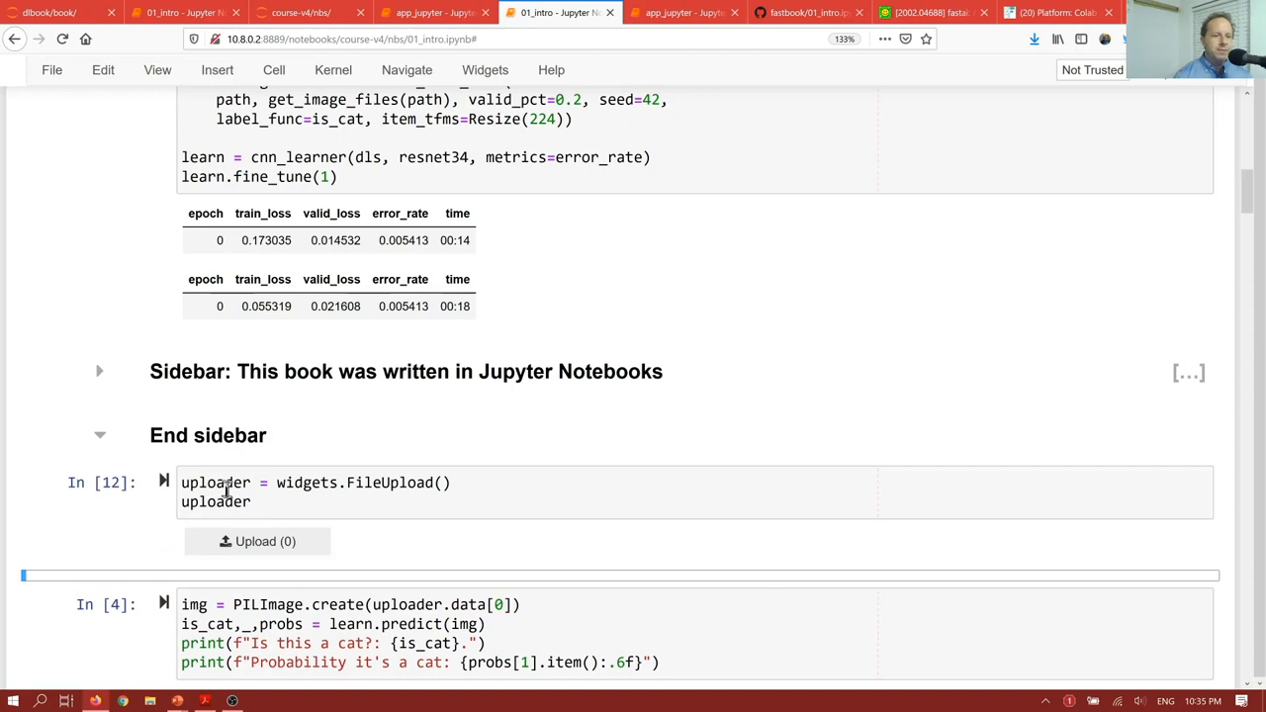
{"action": "mouse_move", "coordinate": [221, 518]}
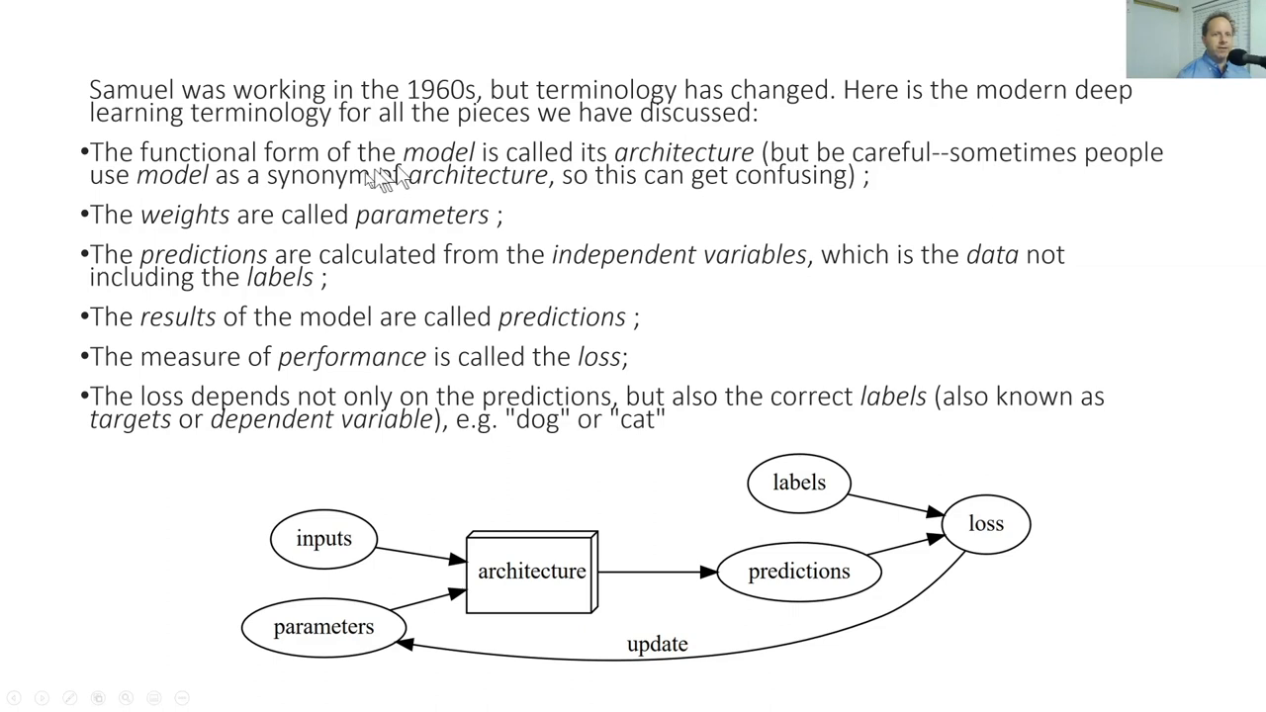
{"action": "mouse_move", "coordinate": [426, 550]}
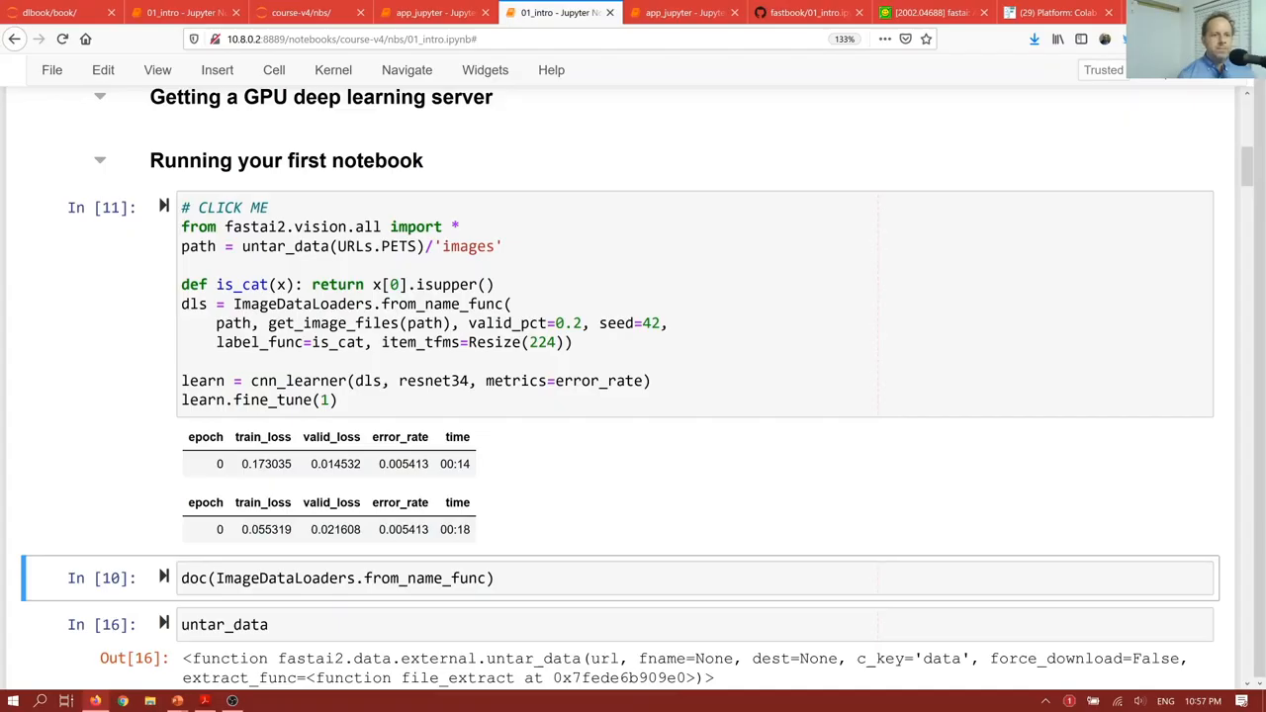
Edit the doc(ImageDataLoaders.from_name_func) cell to look up its documentation
{"action": "double_click", "coordinate": [368, 305]}
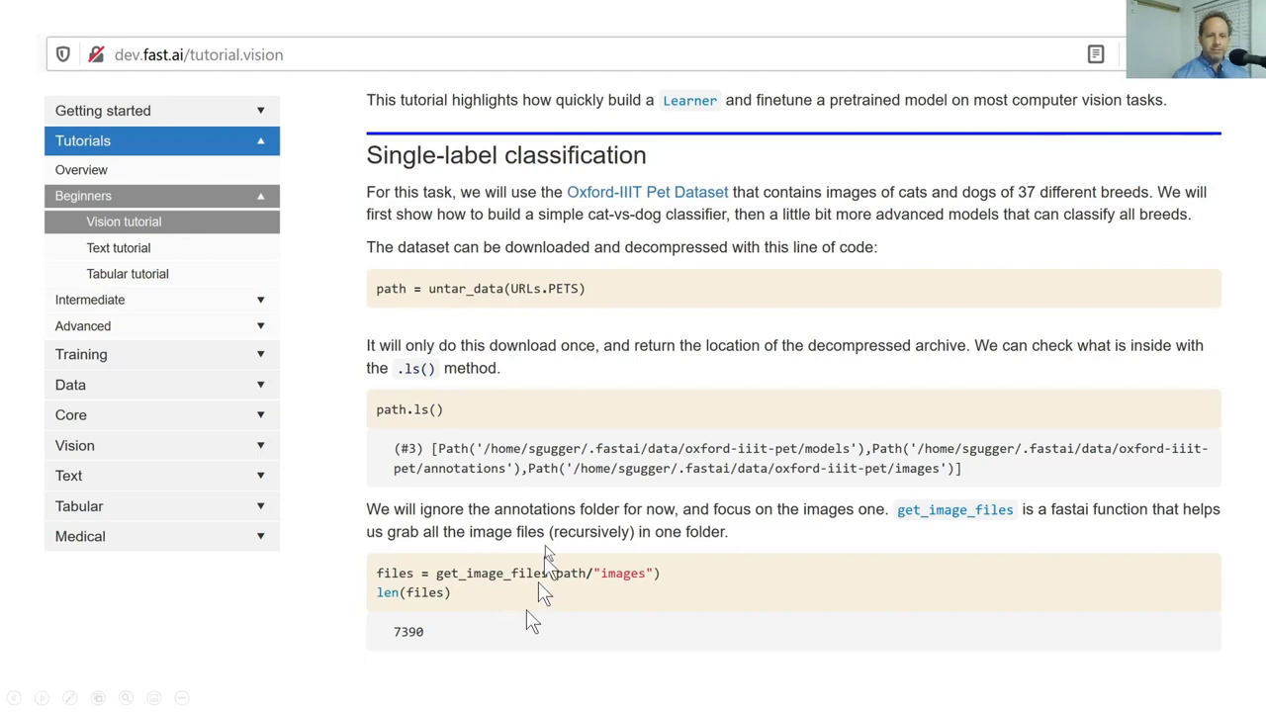
{"action": "mouse_move", "coordinate": [475, 380]}
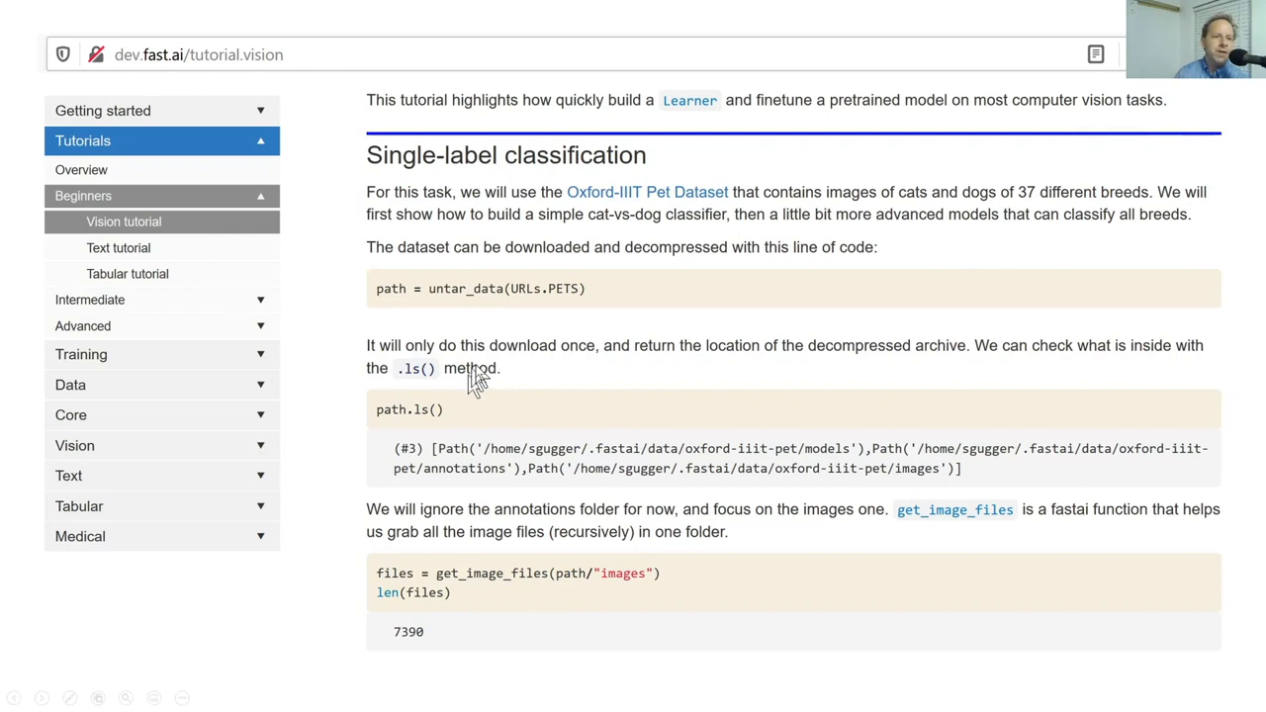
{"action": "mouse_move", "coordinate": [554, 431]}
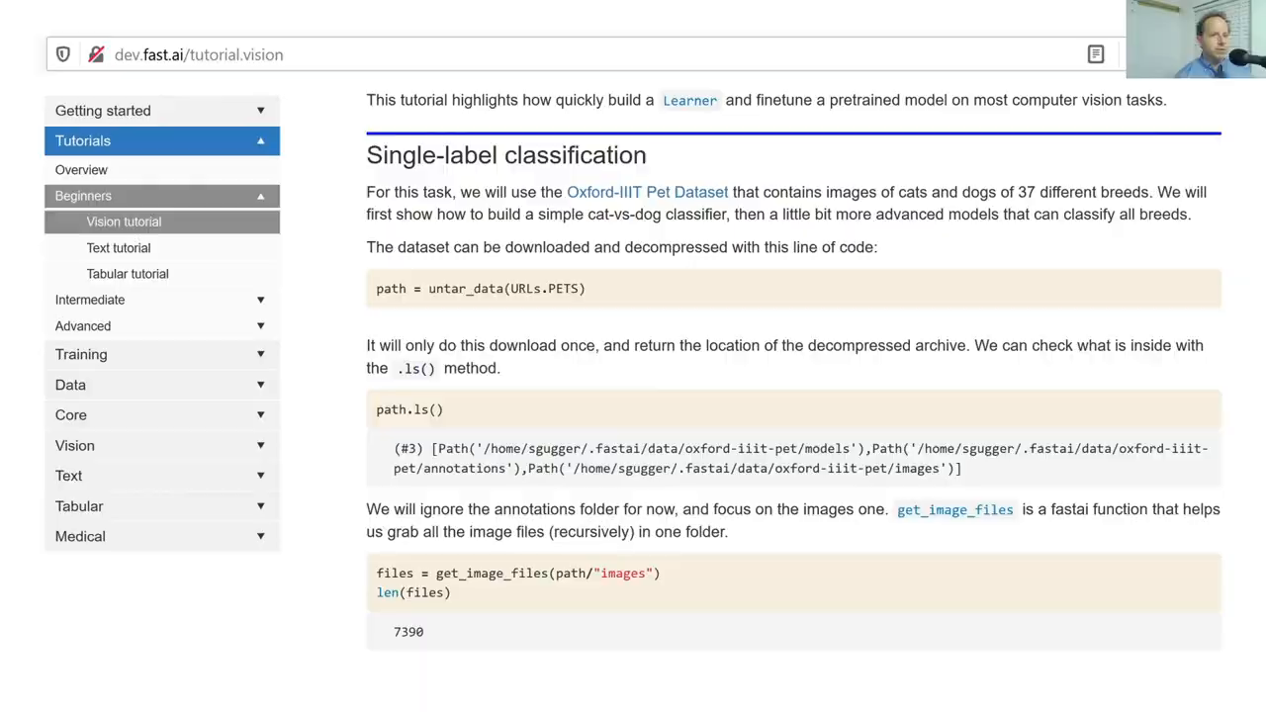
Return from the vision tutorial to the 01_intro notebook at the CAMVID_TINY cell
{"action": "left_click", "coordinate": [558, 12]}
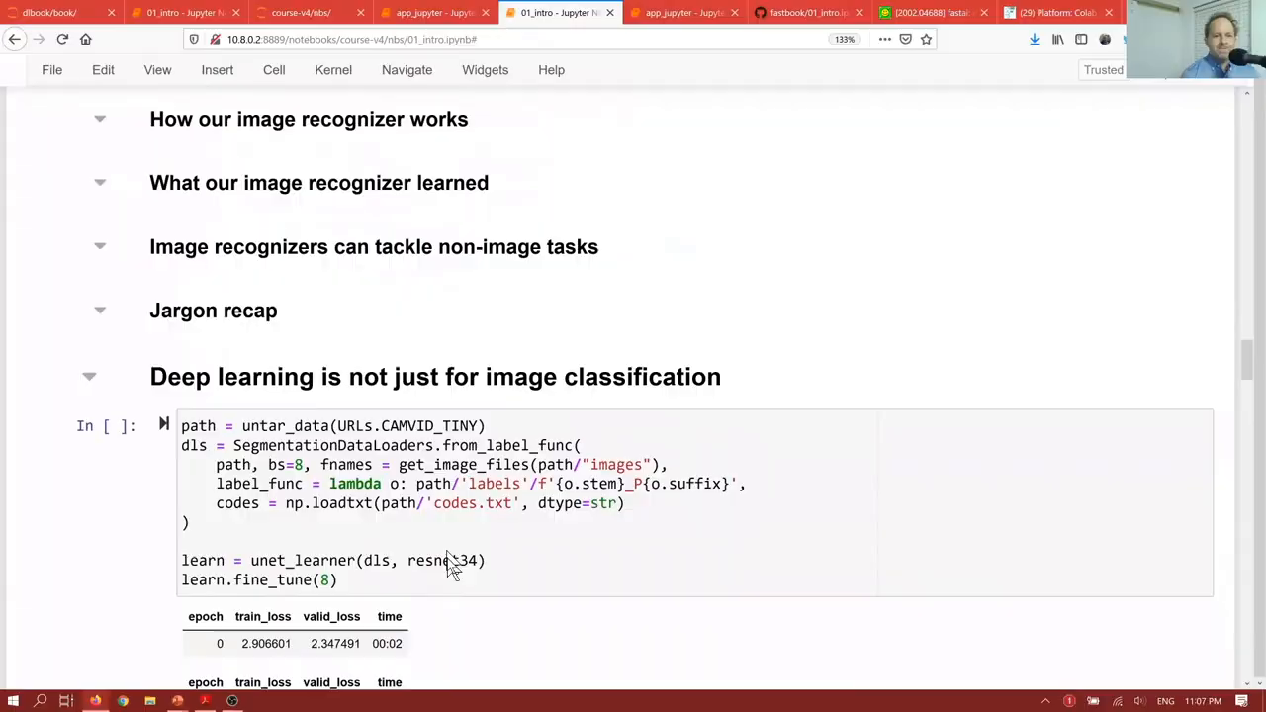
Scroll to the CAMVID_TINY segmentation cell and its eight-epoch fine-tuning results
{"action": "scroll", "scroll_direction": "down", "scroll_amount": 3}
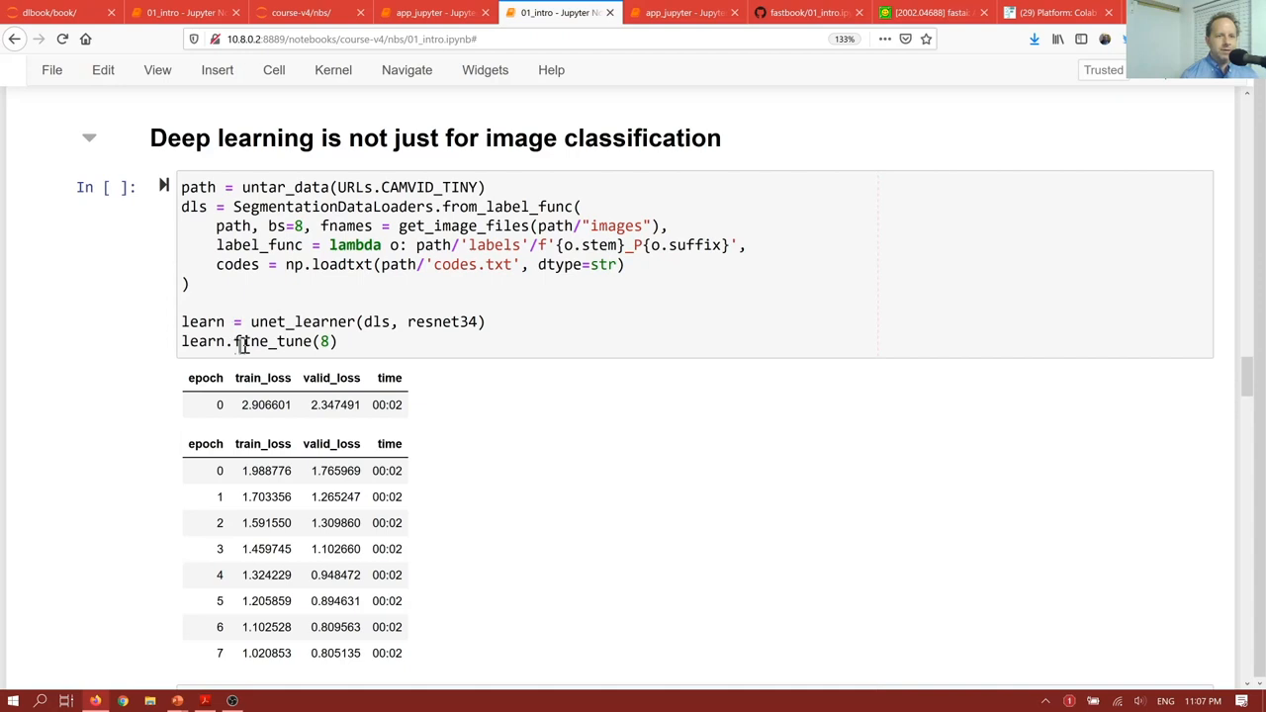
{"action": "scroll", "scroll_direction": "down", "scroll_amount": 3}
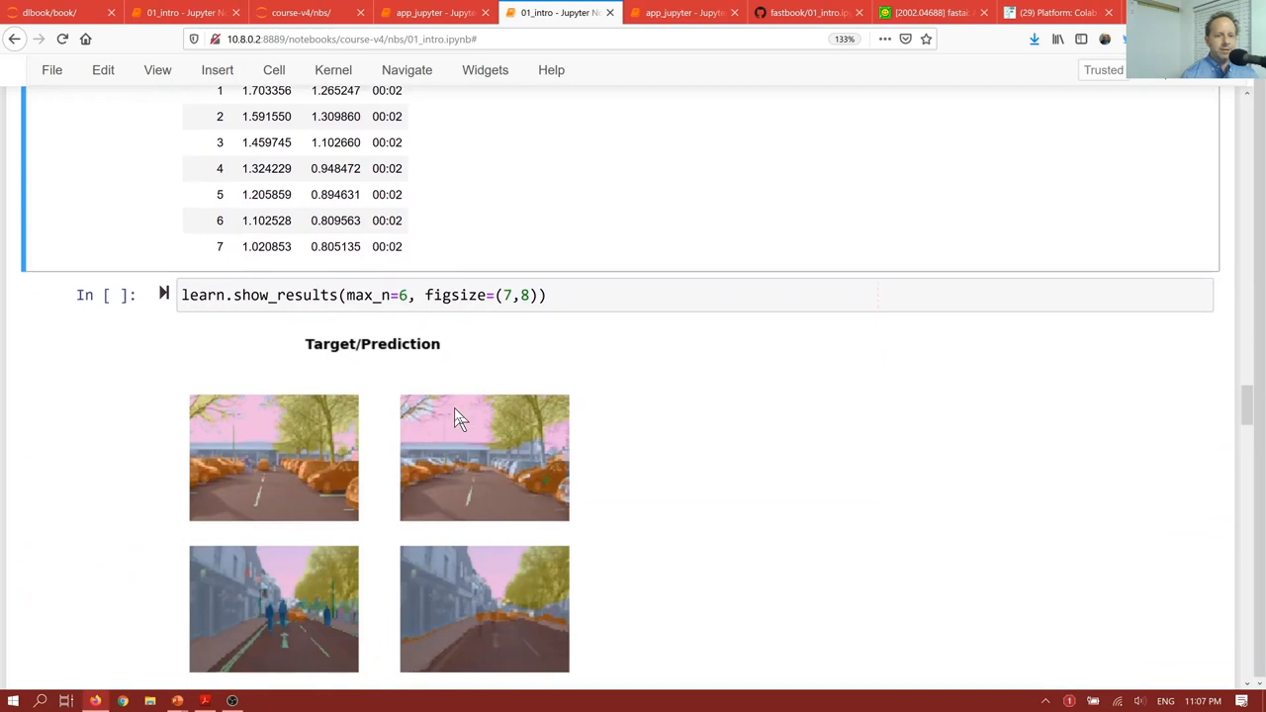
{"action": "scroll", "scroll_direction": "down", "scroll_amount": 3}
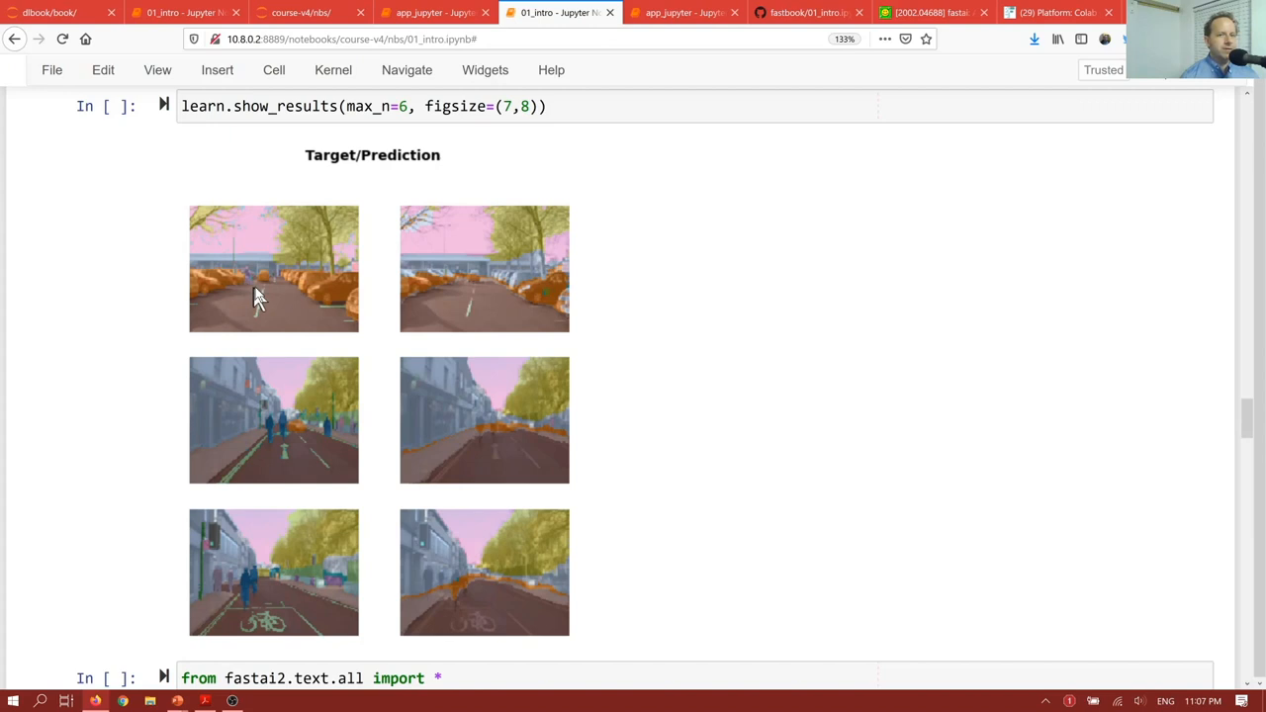
{"action": "mouse_move", "coordinate": [316, 253]}
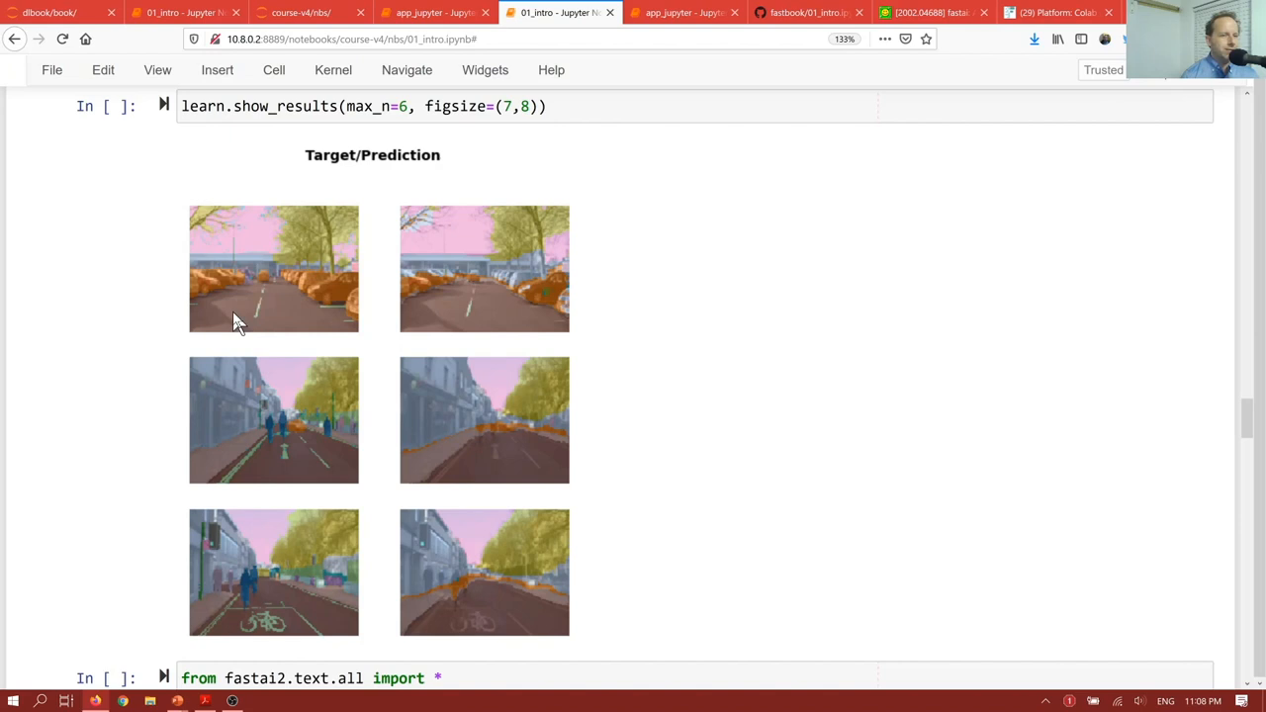
{"action": "mouse_move", "coordinate": [538, 286]}
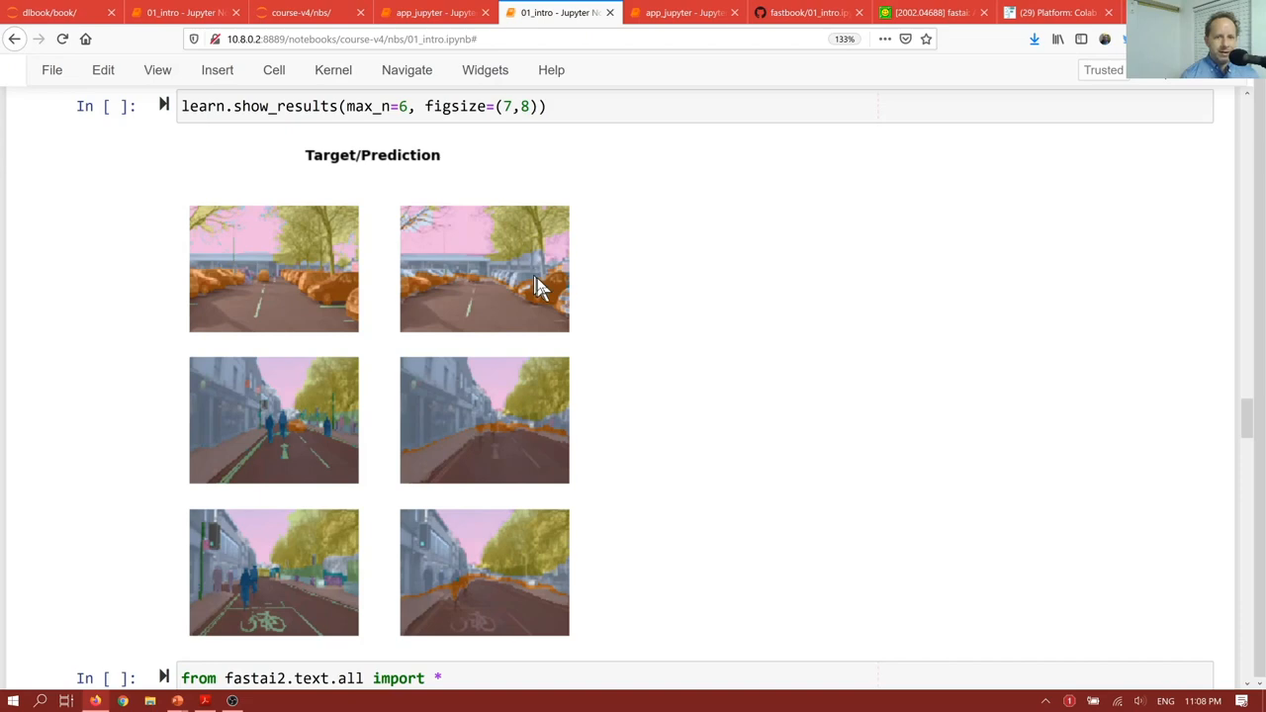
{"action": "scroll", "scroll_direction": "up", "scroll_amount": 3}
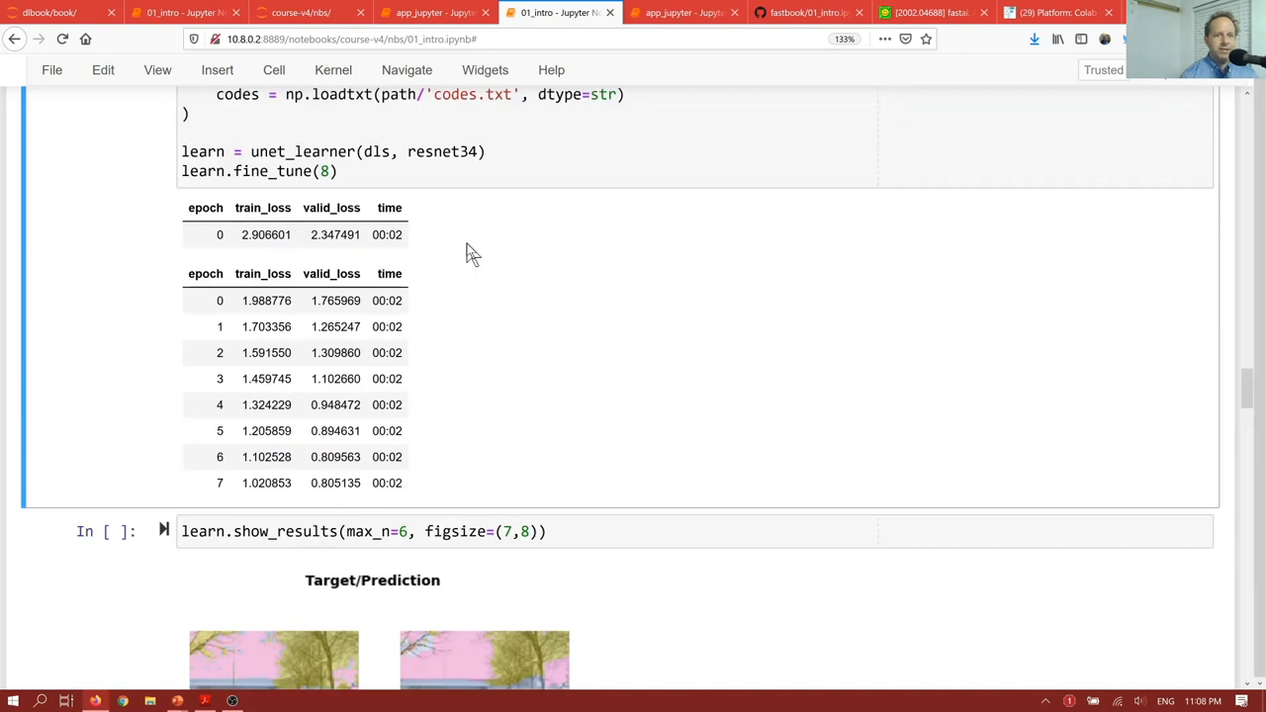
{"action": "scroll", "scroll_direction": "down", "scroll_amount": 3}
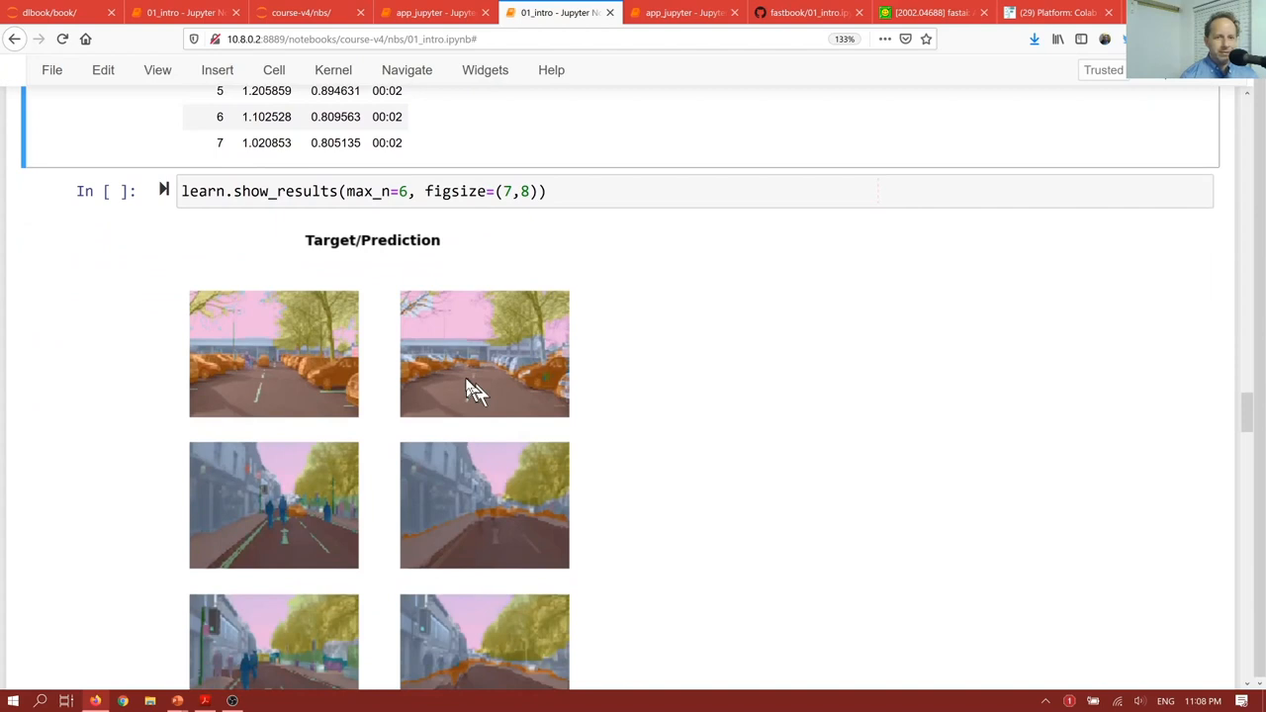
{"action": "mouse_move", "coordinate": [467, 358]}
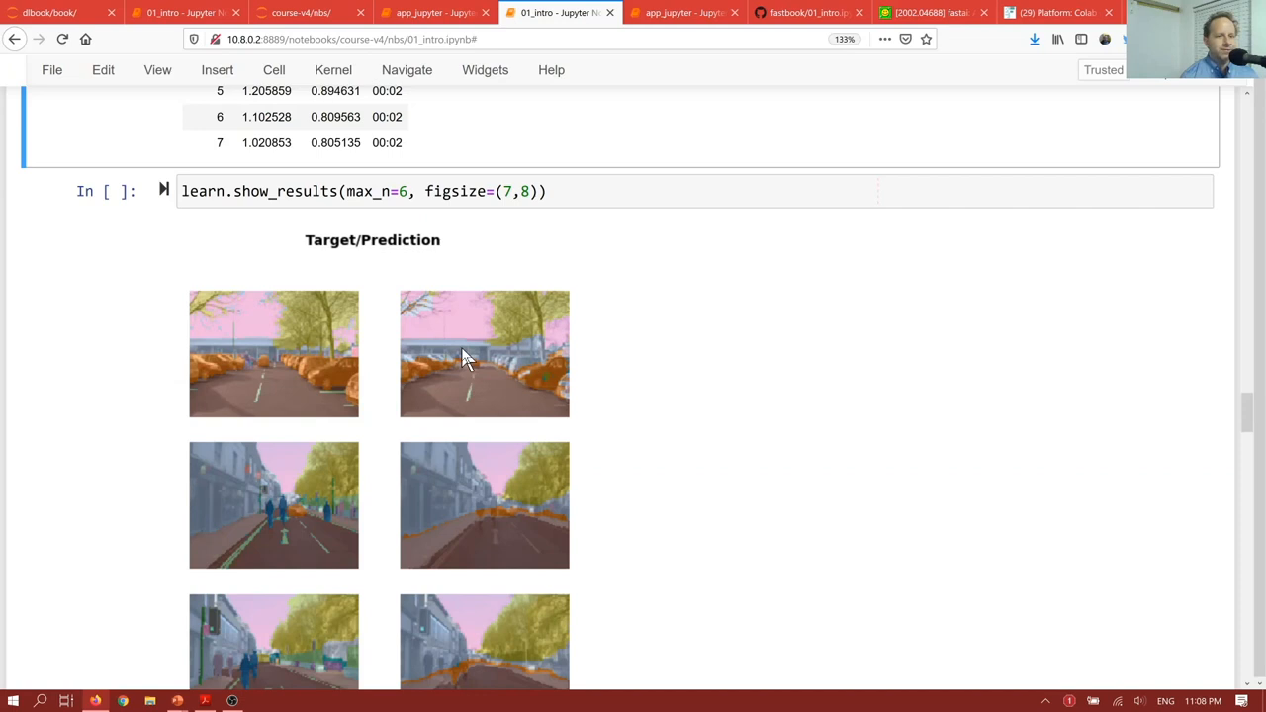
{"action": "scroll", "scroll_direction": "down", "scroll_amount": 3}
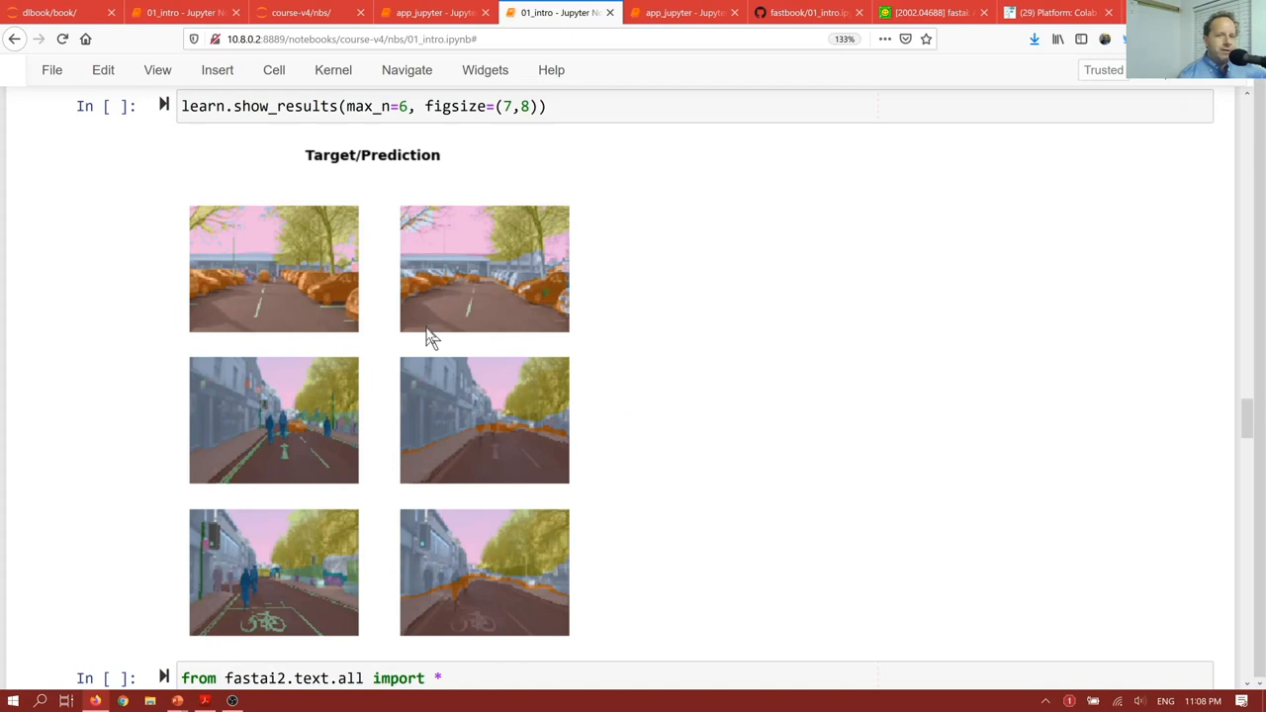
{"action": "mouse_move", "coordinate": [267, 301]}
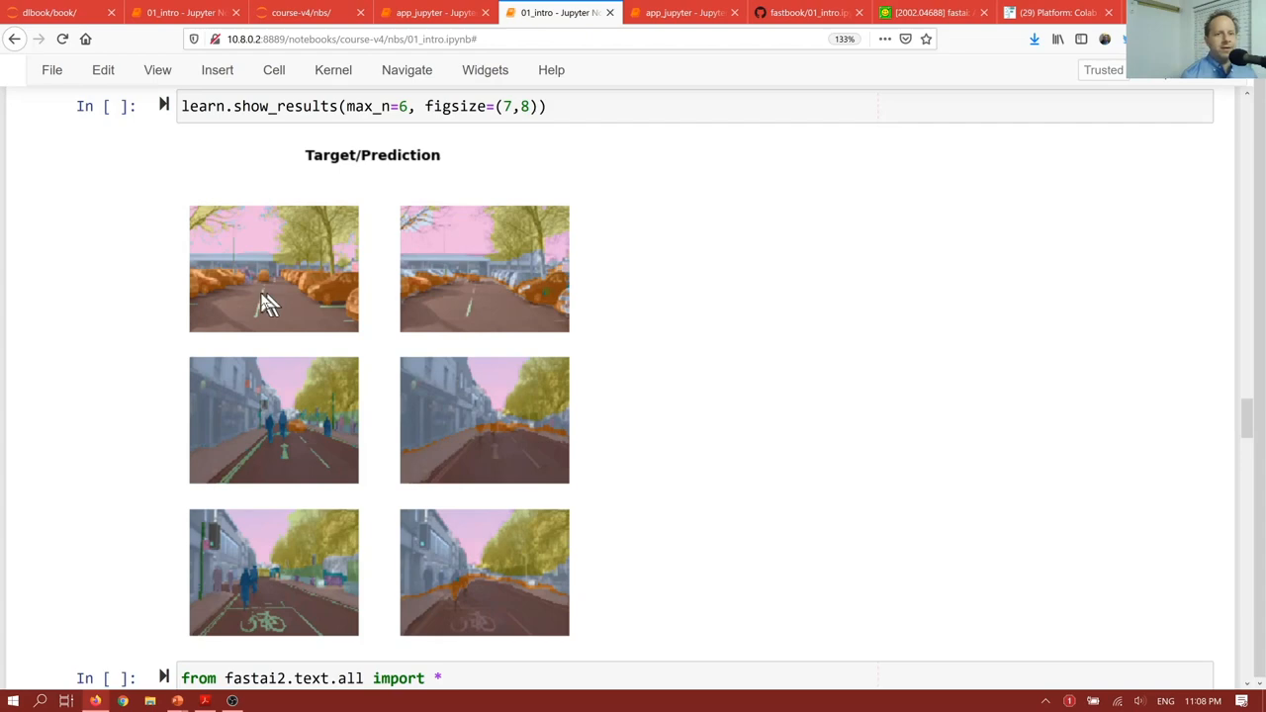
Scroll to the IMDB text classifier's four epochs and its positive learn.predict output
{"action": "scroll", "scroll_direction": "down", "scroll_amount": 3}
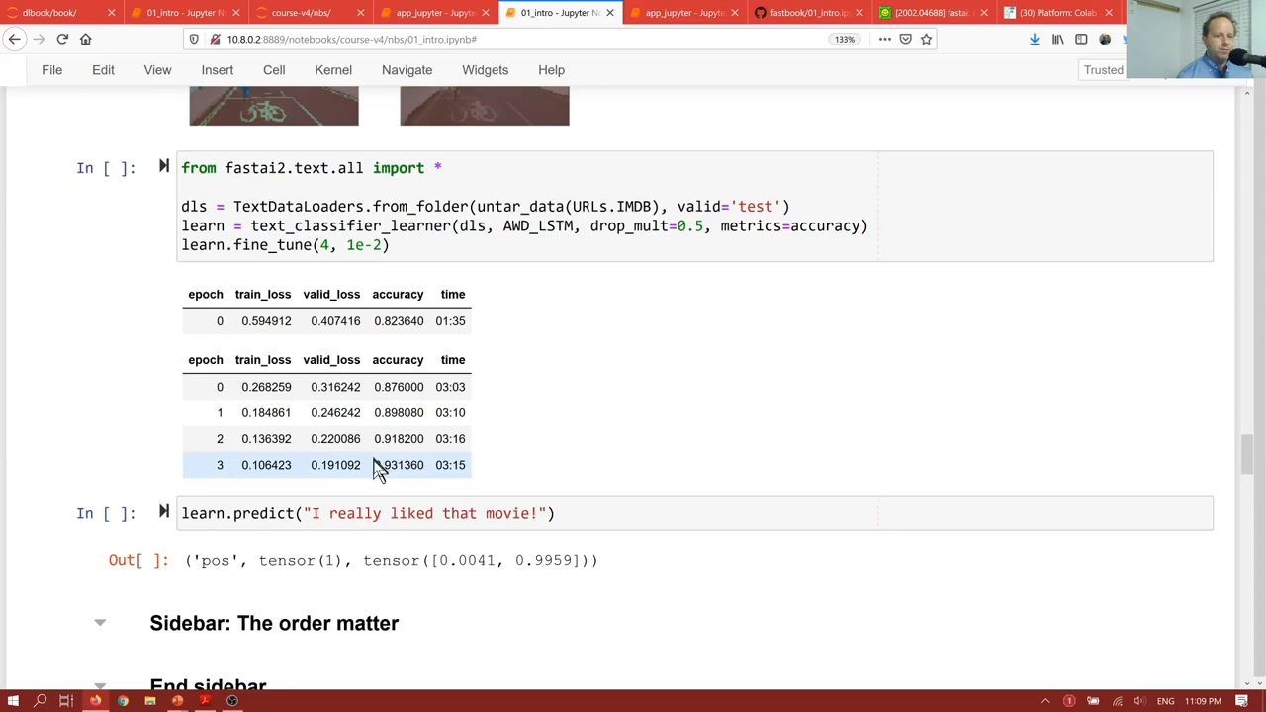
{"action": "mouse_move", "coordinate": [379, 485]}
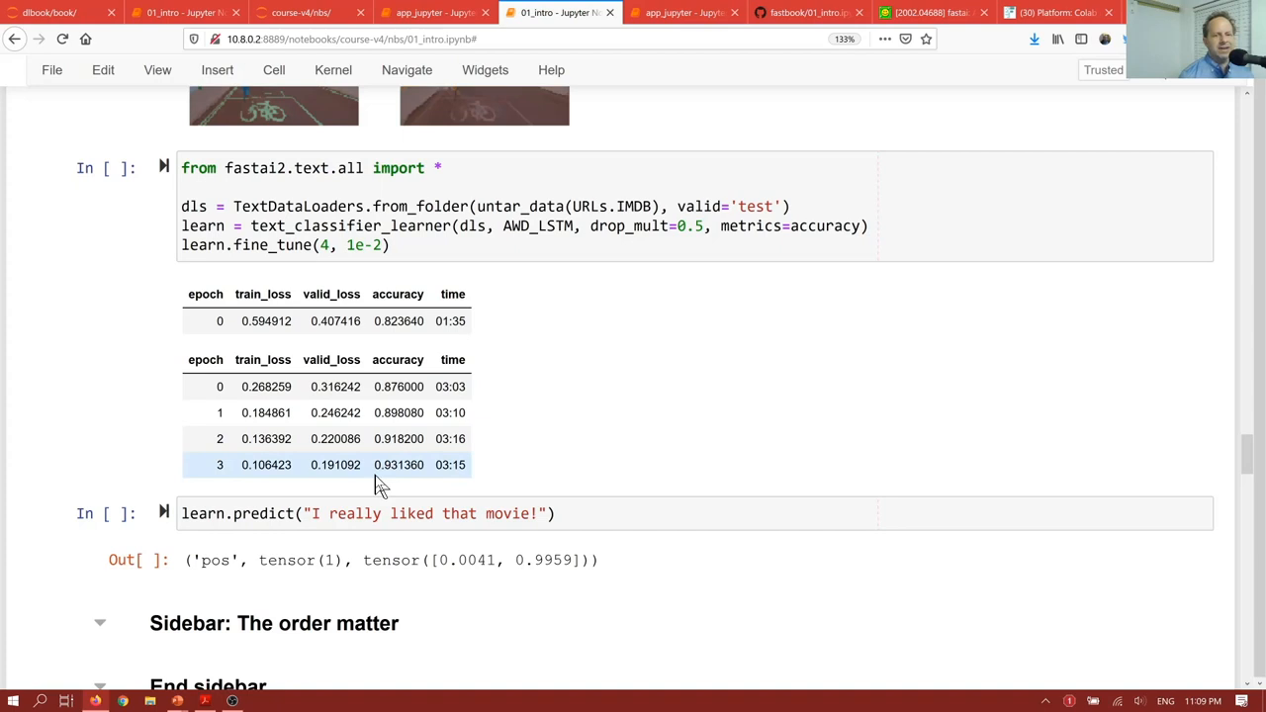
{"action": "mouse_move", "coordinate": [443, 470]}
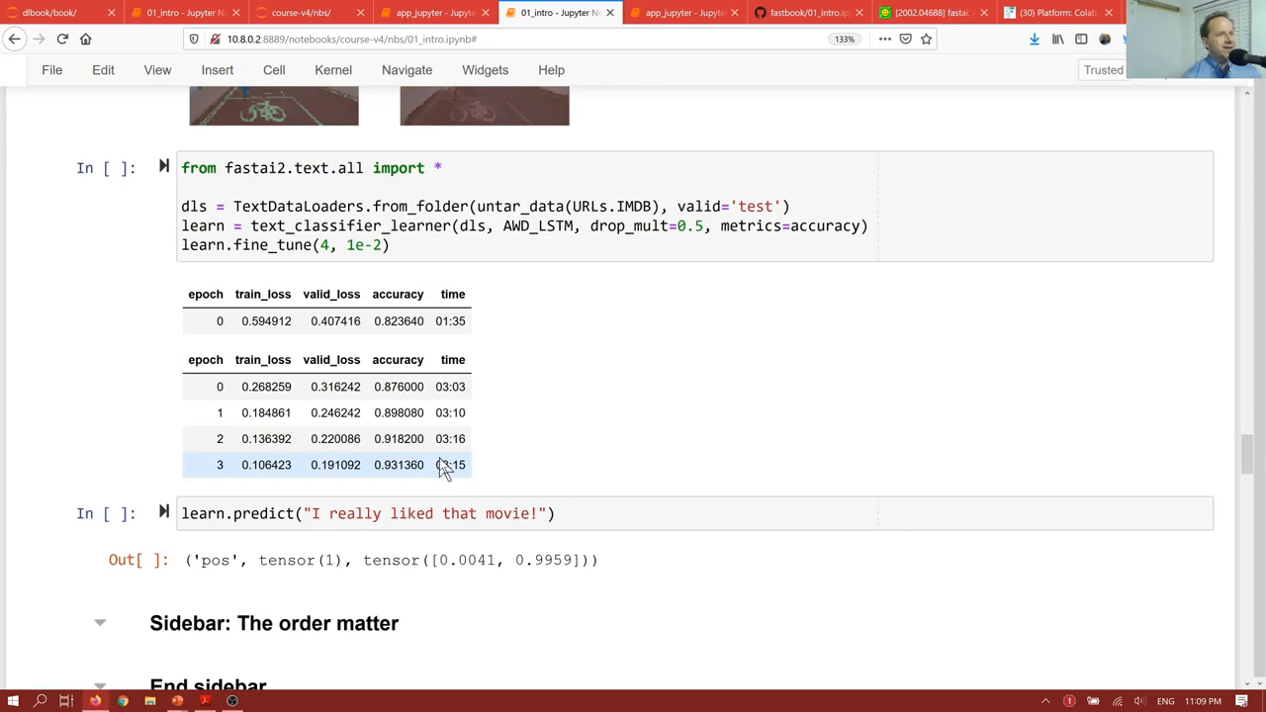
Scroll to the ADULT_SAMPLE TabularDataLoaders cell and its three fit_one_cycle epochs
{"action": "scroll", "scroll_direction": "down", "scroll_amount": 3}
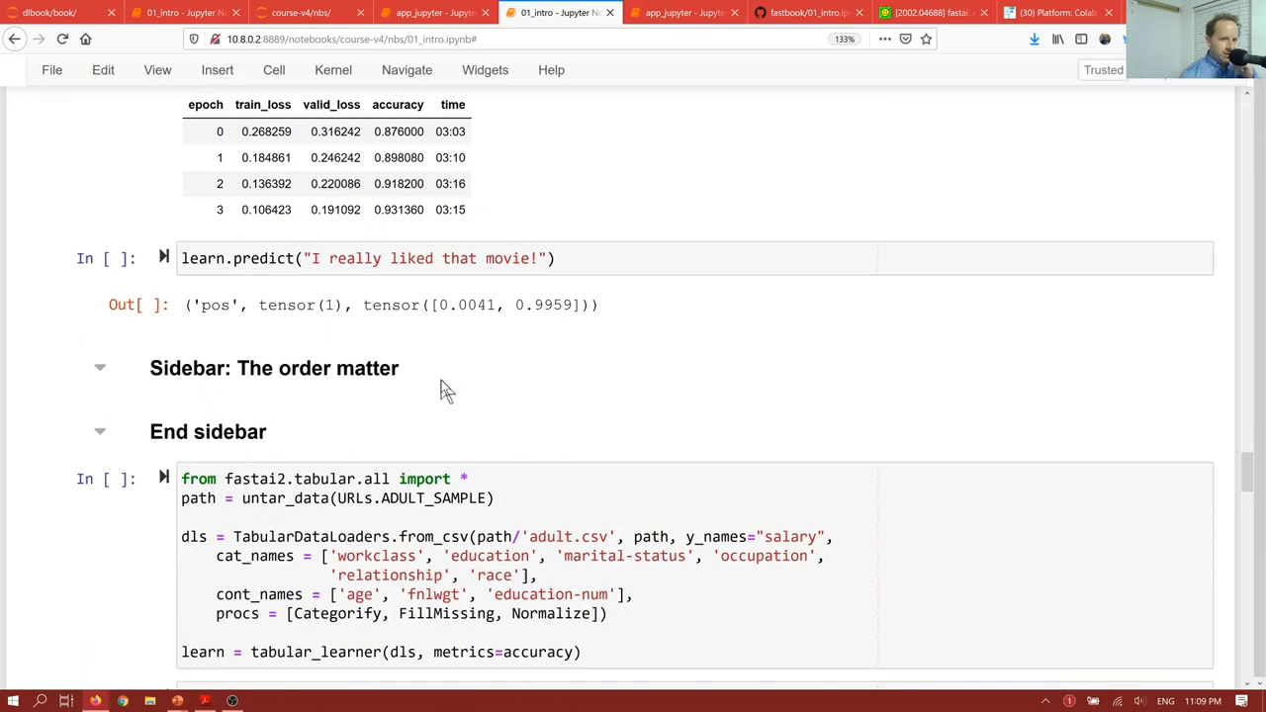
{"action": "scroll", "scroll_direction": "down", "scroll_amount": 3}
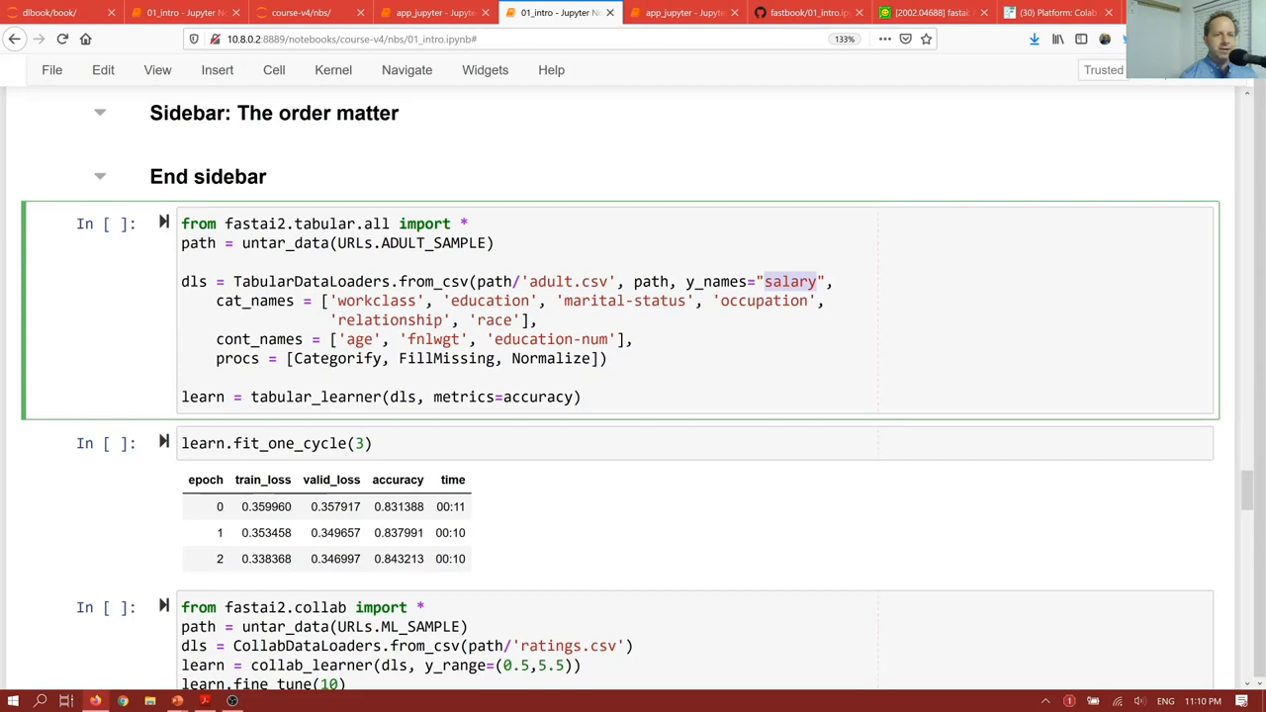
Scroll through the collab_learner fine_tune epochs to the show_results predicted-ratings table
{"action": "scroll", "scroll_direction": "down", "scroll_amount": 3}
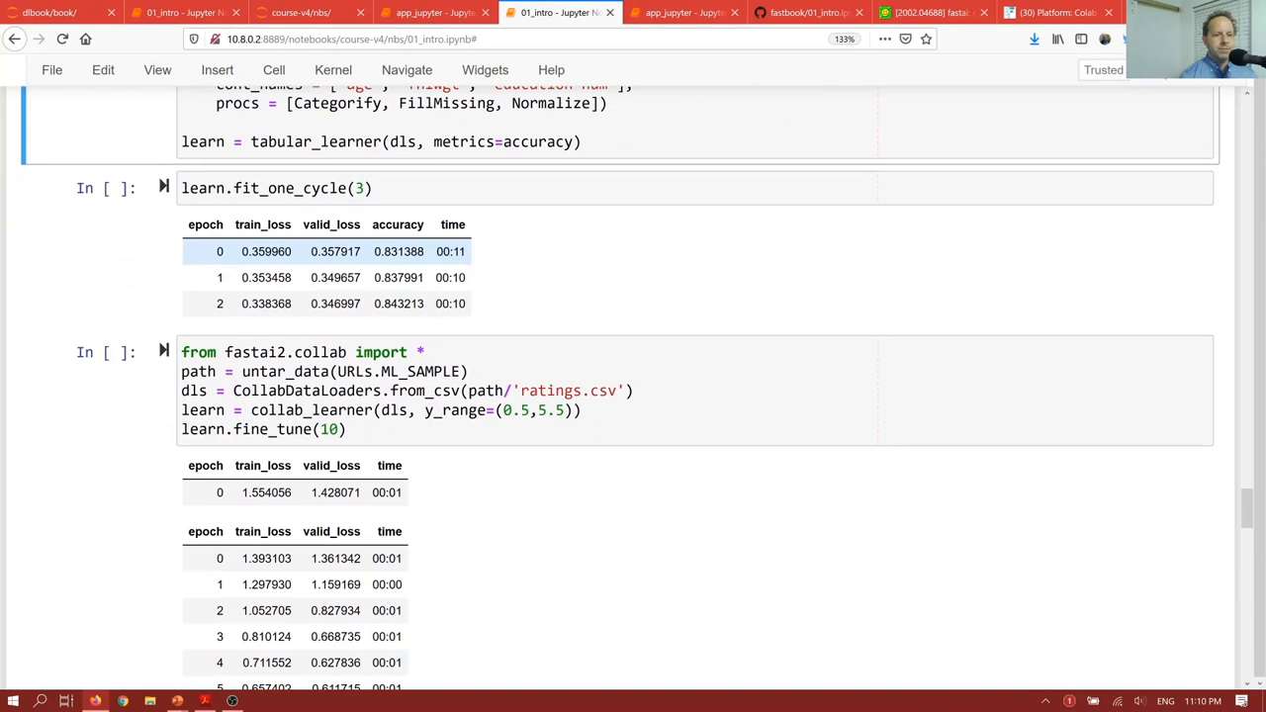
{"action": "scroll", "scroll_direction": "down", "scroll_amount": 3}
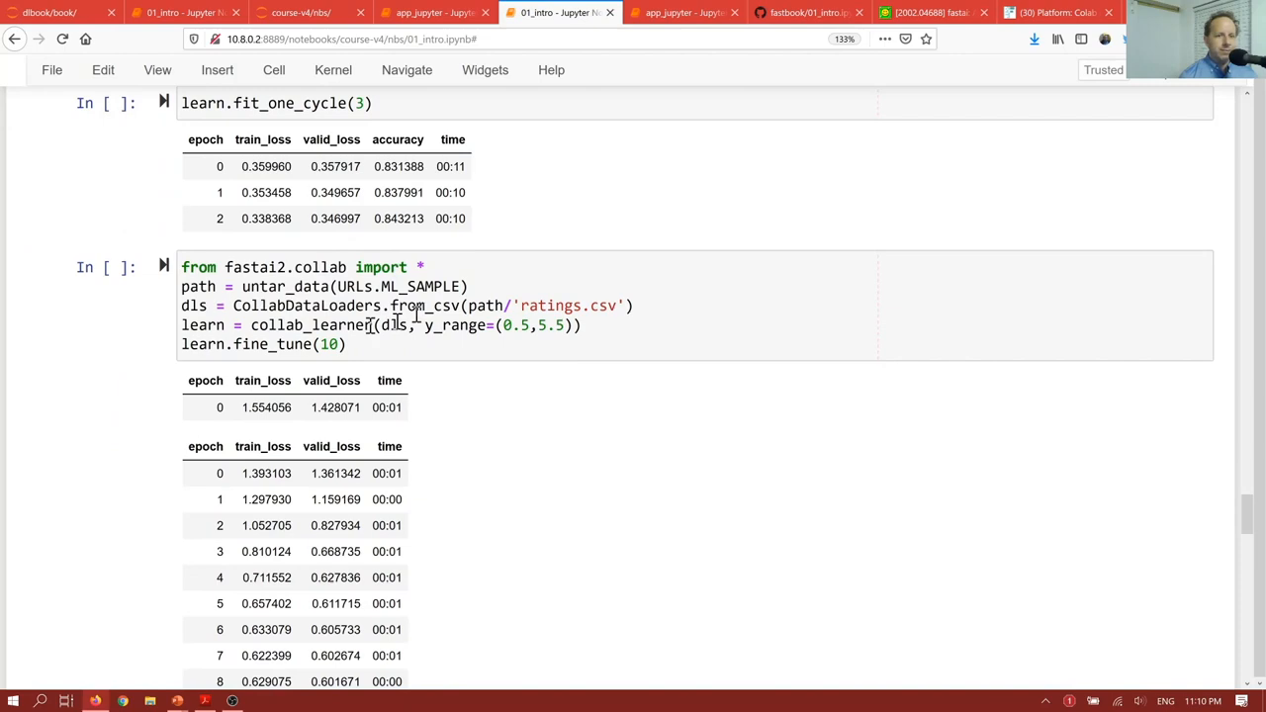
{"action": "scroll", "scroll_direction": "down", "scroll_amount": 3}
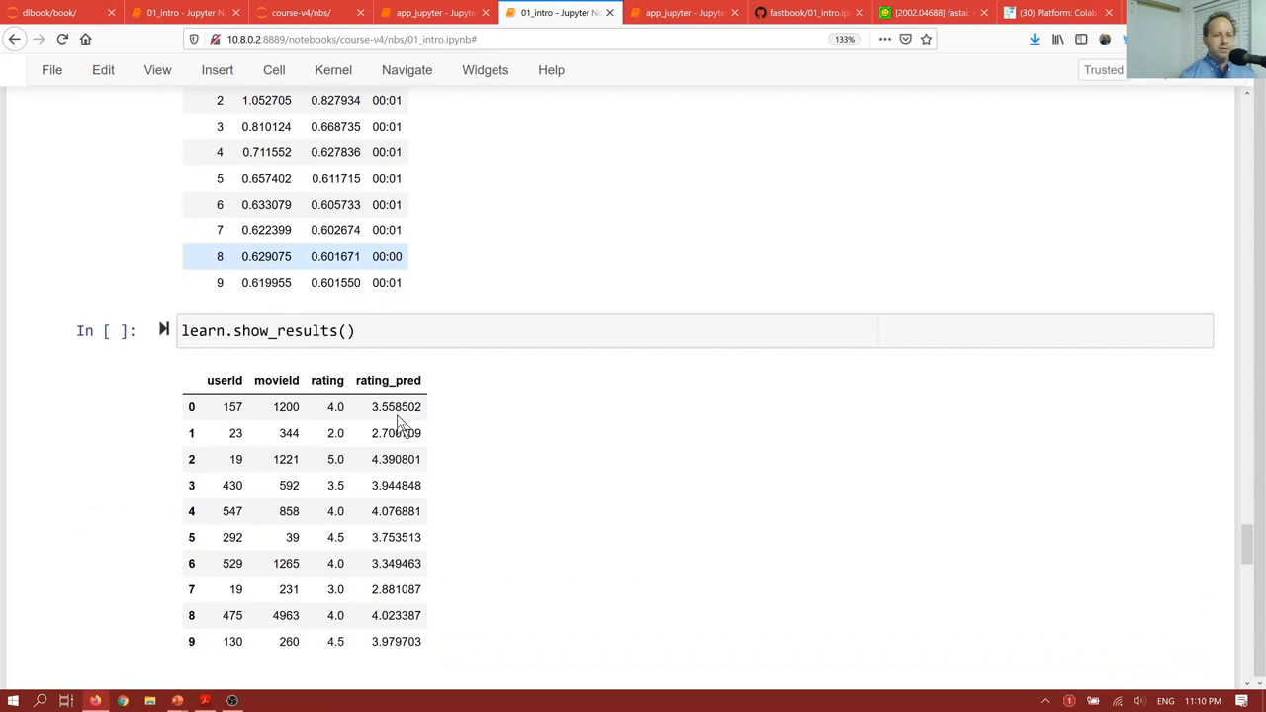